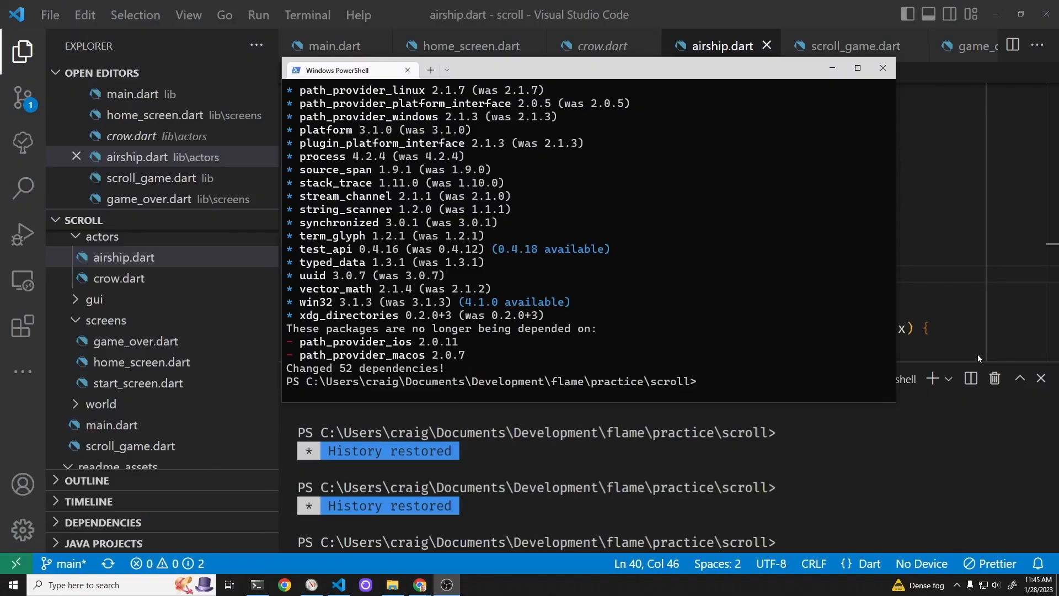
# Check the Flutter version and list the current git branches.
pyautogui.write('flutter')
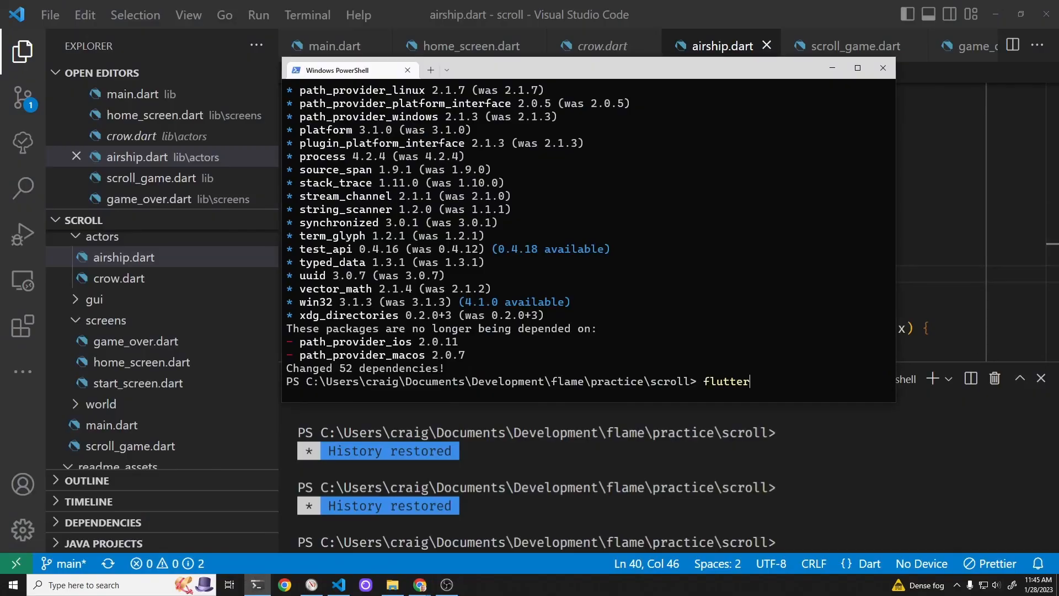
pyautogui.write('--version')
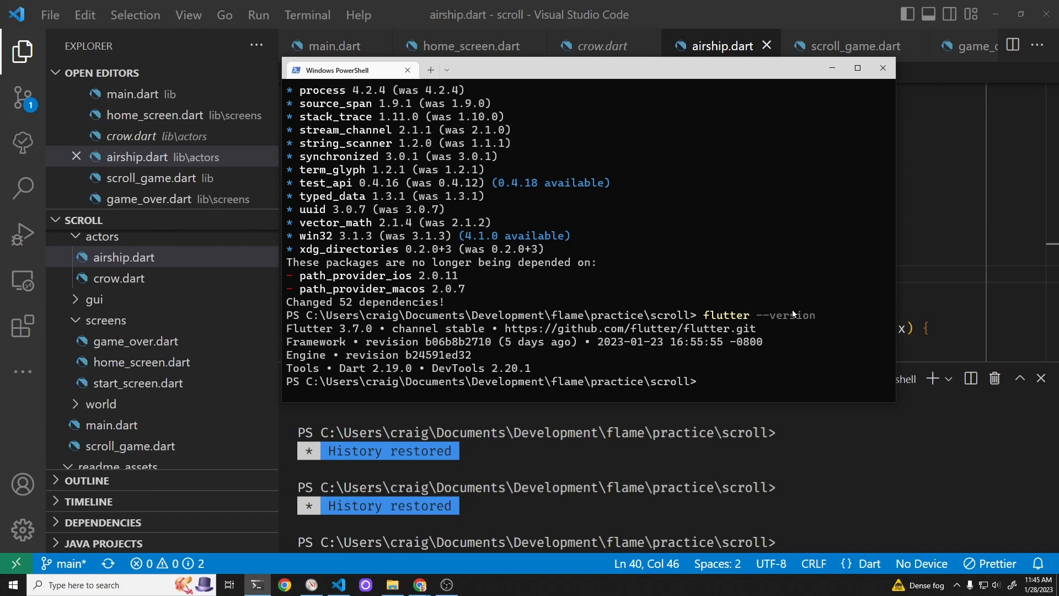
pyautogui.write('g')
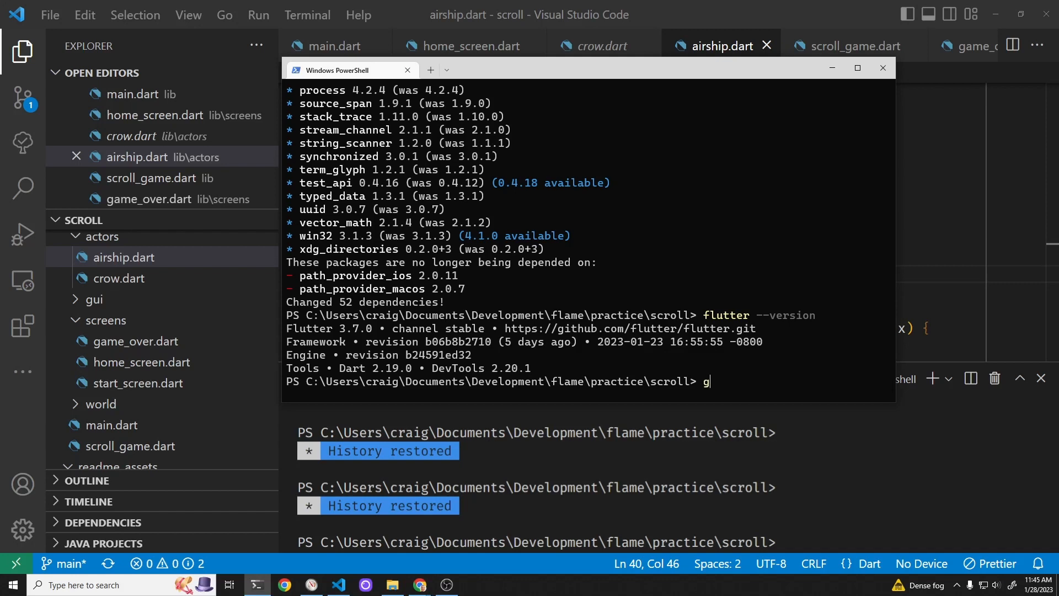
pyautogui.write('it branch')
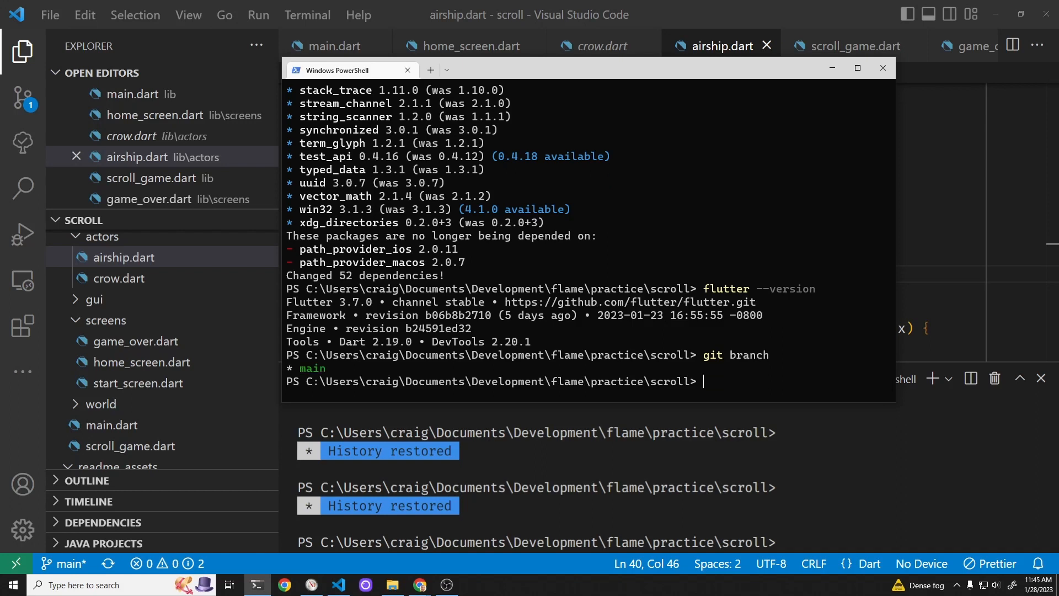
# Create and switch to a new gh-pages branch with git checkout -b.
pyautogui.write('git che')
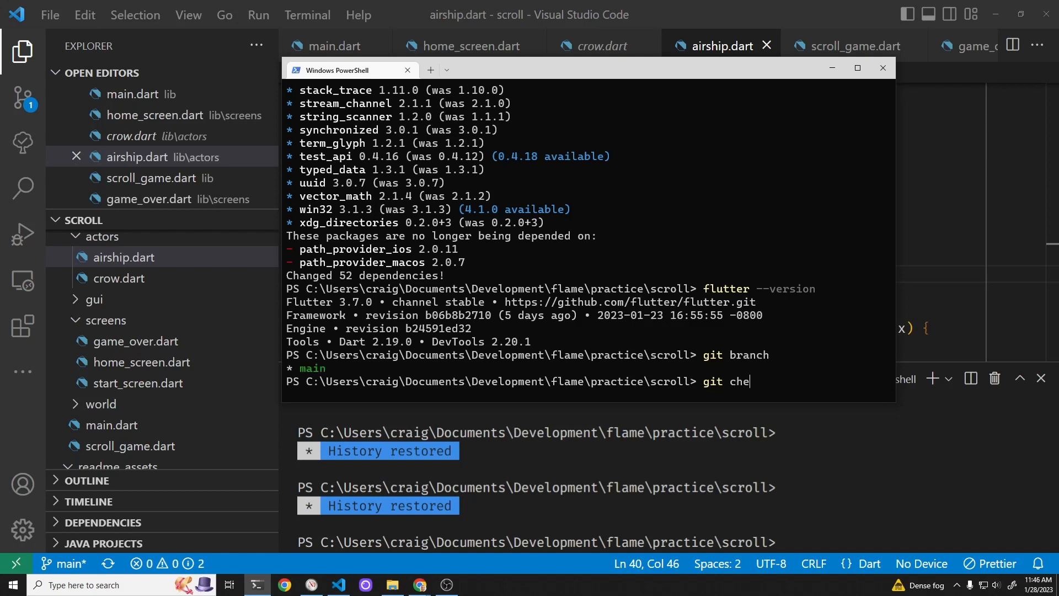
pyautogui.write('ckout -b gh')
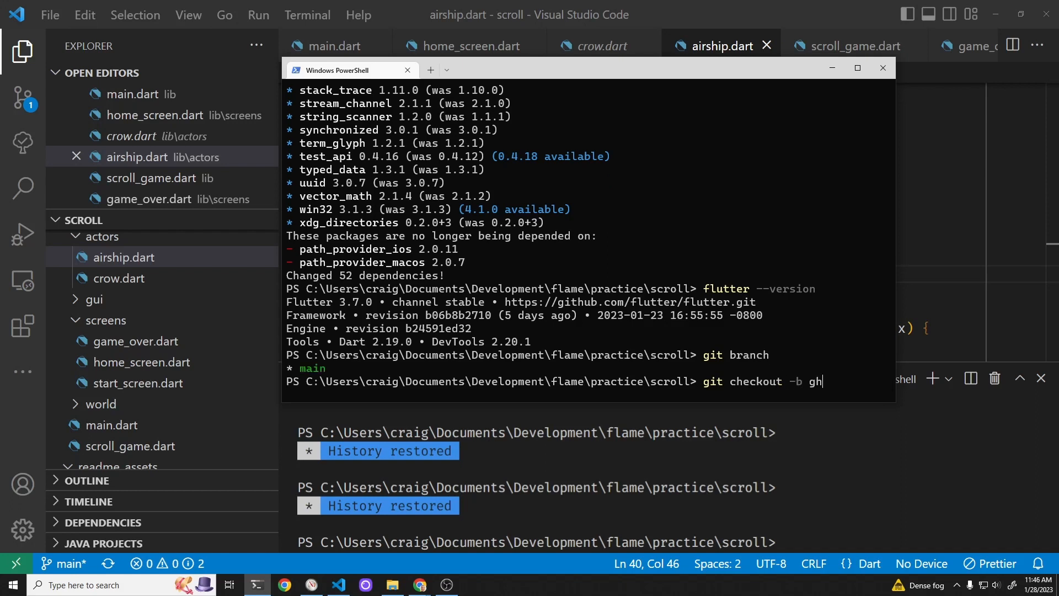
pyautogui.write('-g')
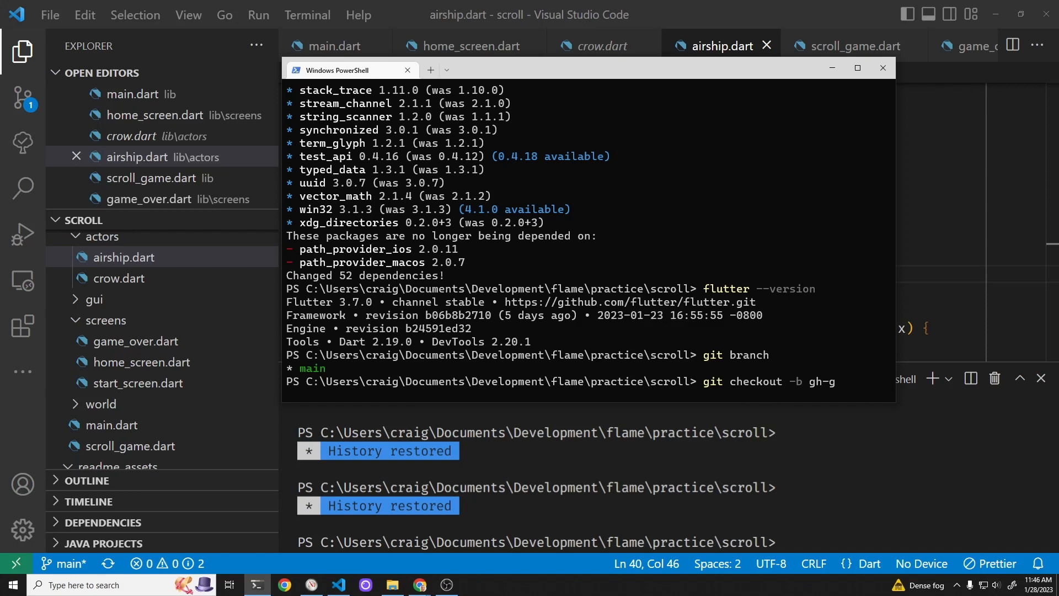
pyautogui.write('pages')
pyautogui.press('Enter')
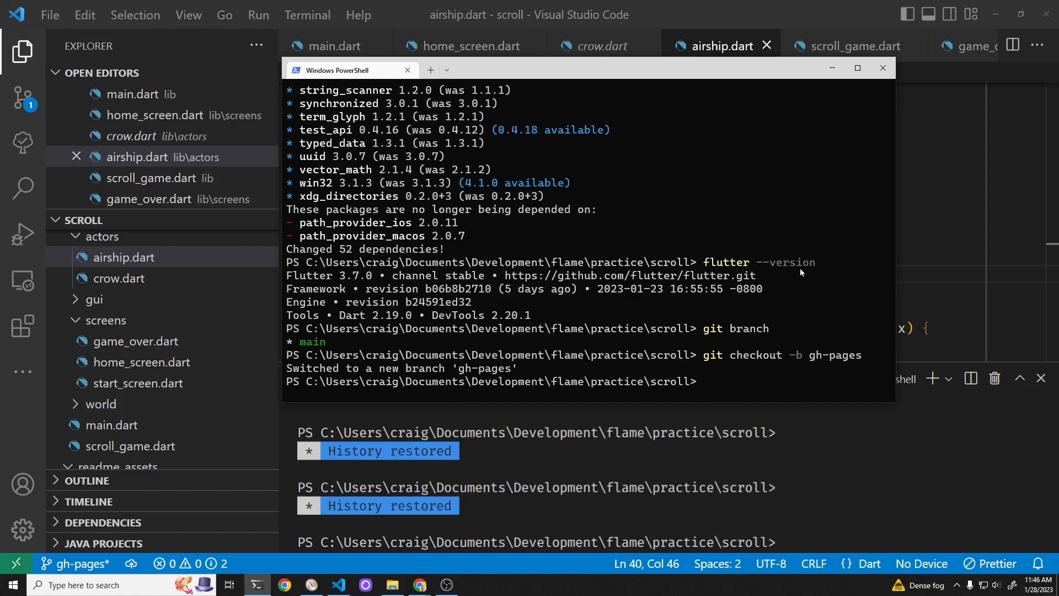
# Push the gh-pages branch to origin and set it as upstream.
pyautogui.write('git push')
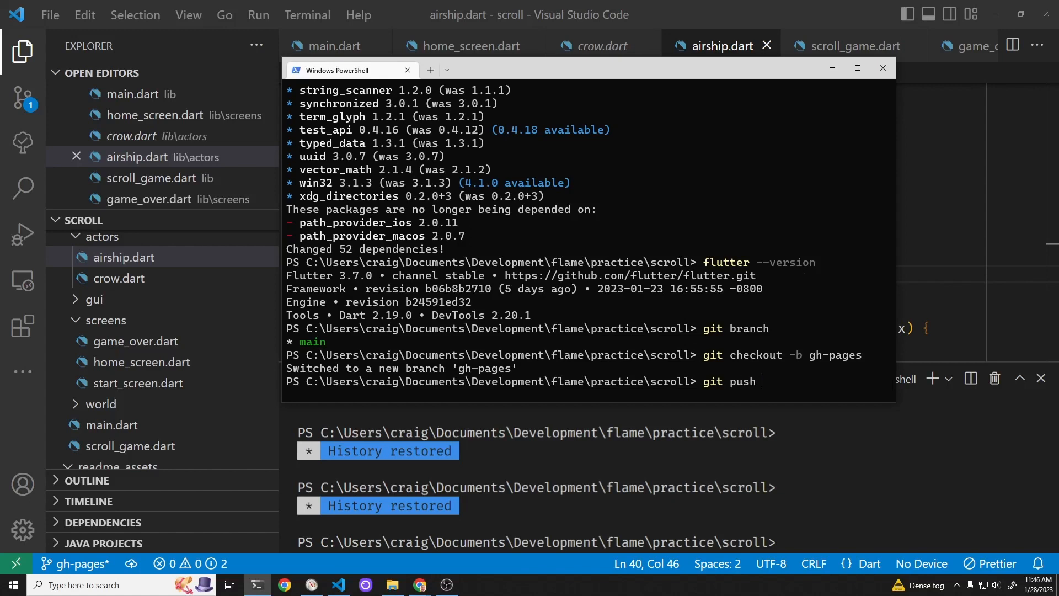
pyautogui.write('-u o')
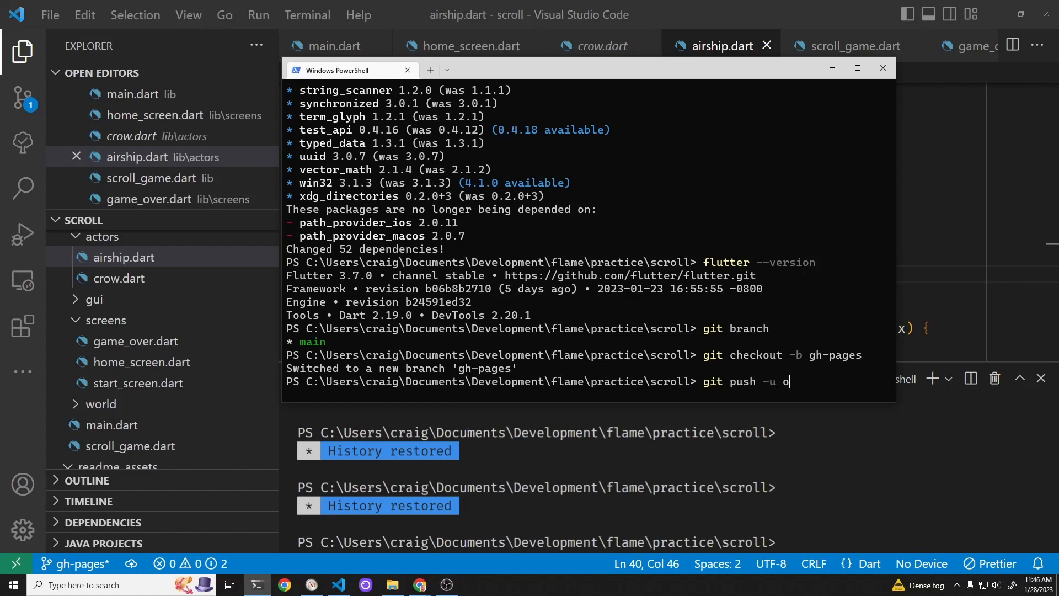
pyautogui.write('rigin gh')
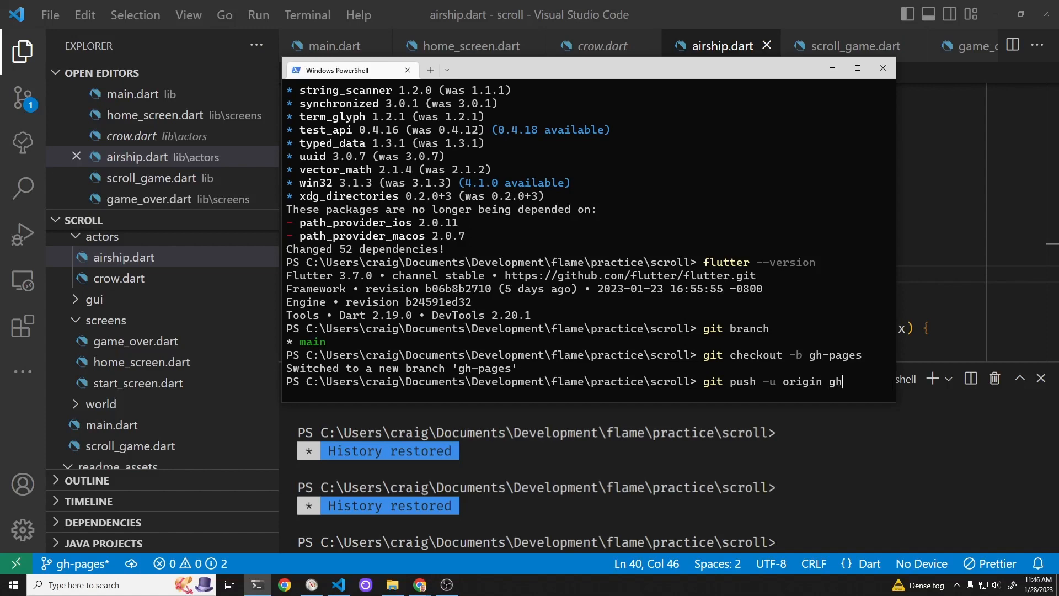
pyautogui.press('Enter')
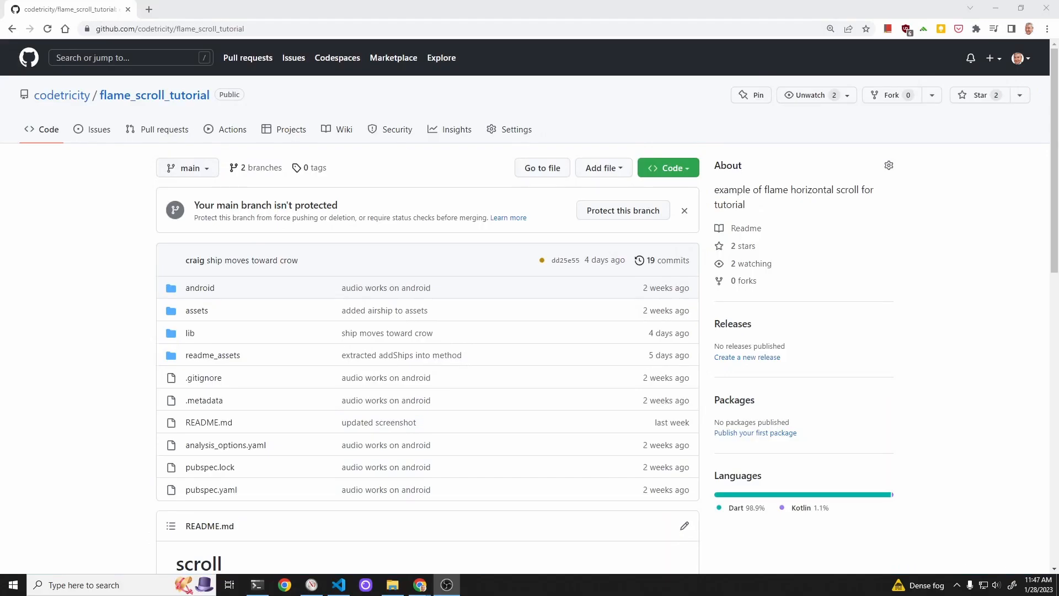
pyautogui.click(187, 167)
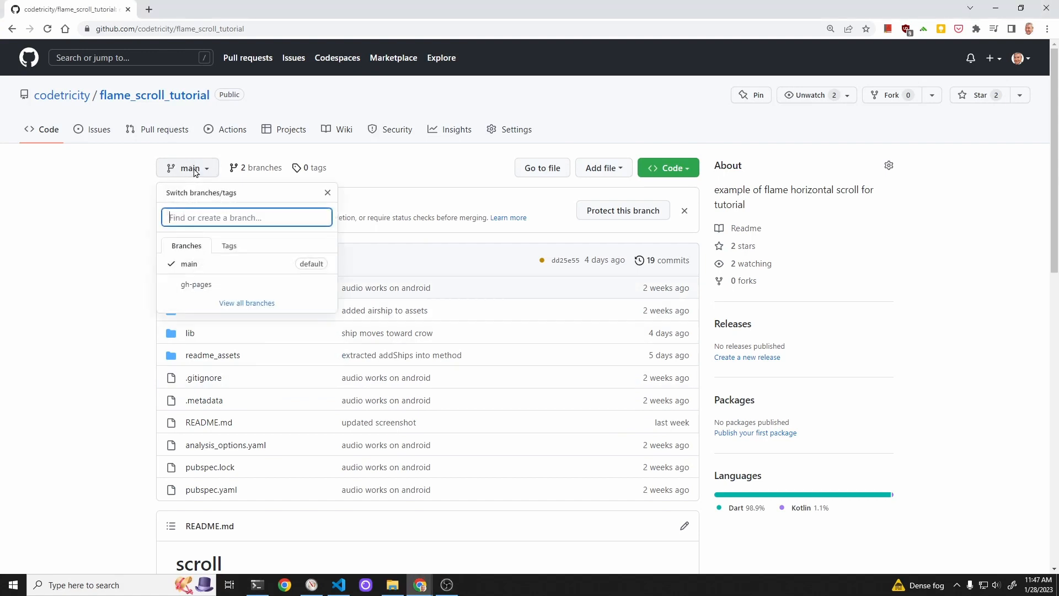
pyautogui.moveTo(212, 287)
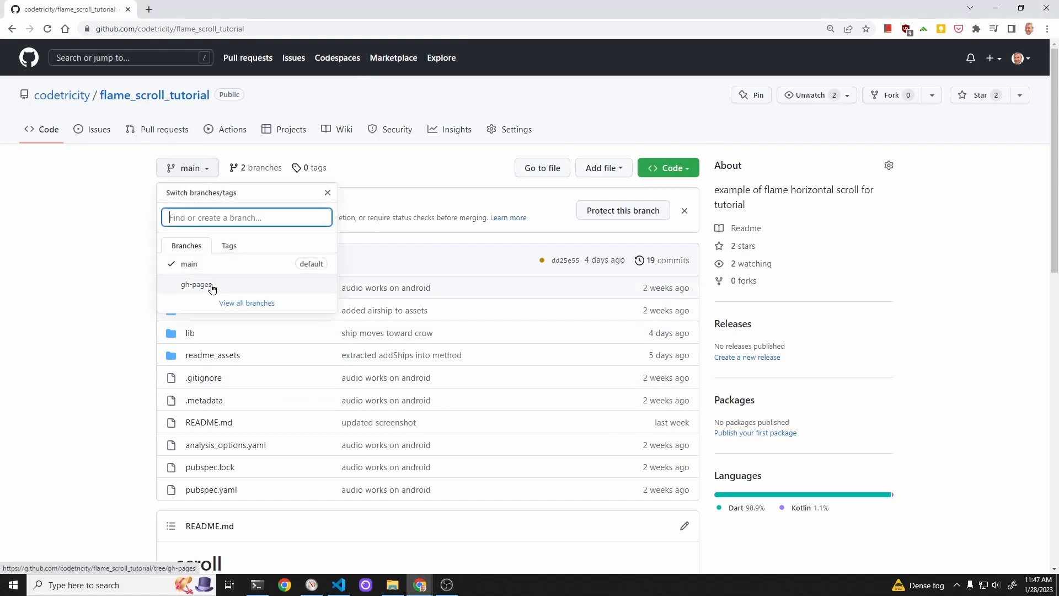
pyautogui.moveTo(492, 139)
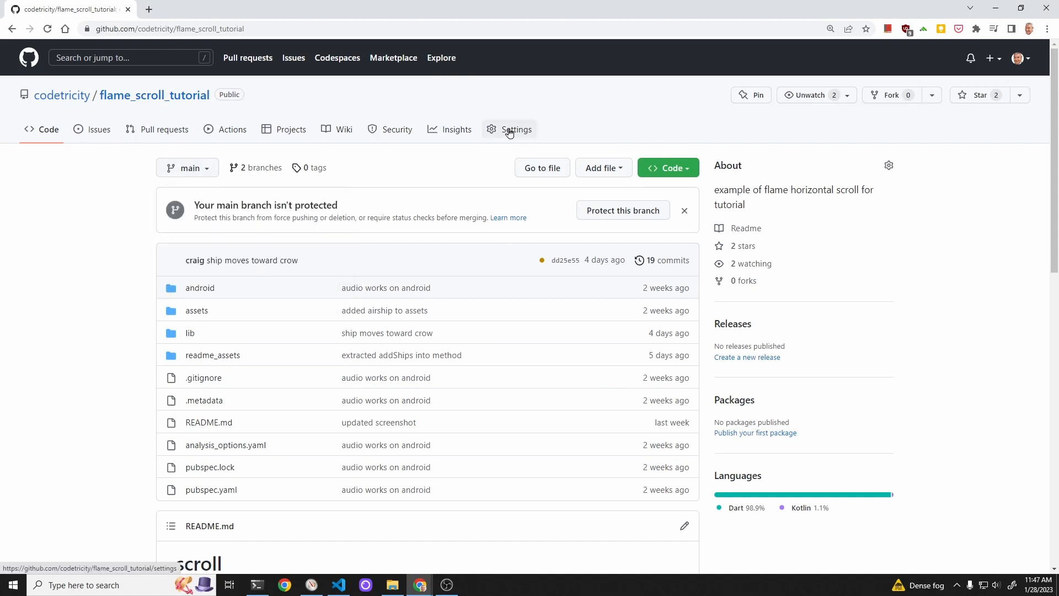
# Go to the repository's Settings > Actions > General page at Workflow permissions.
pyautogui.click(516, 129)
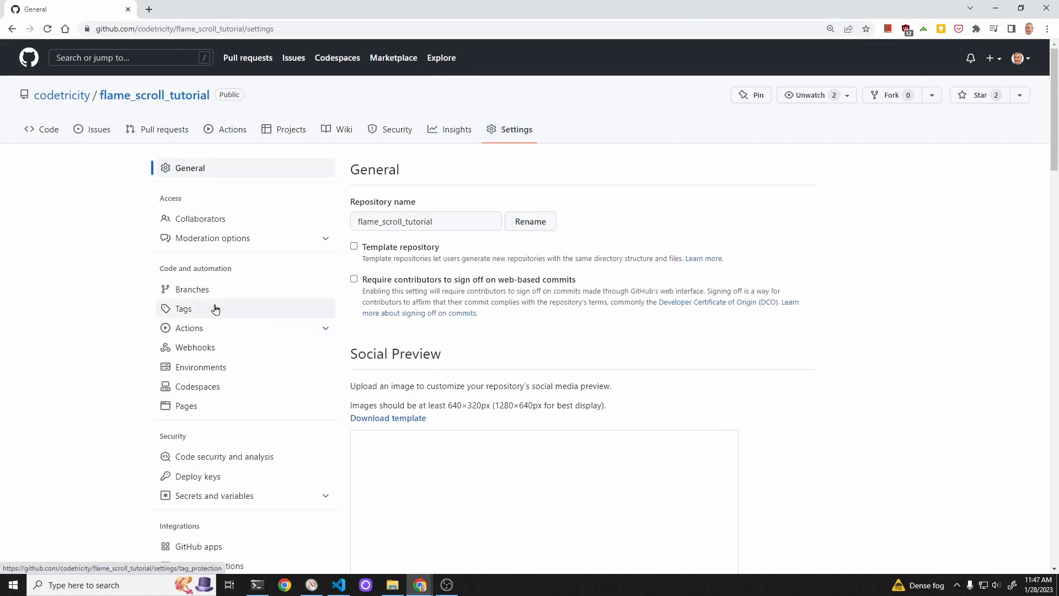
pyautogui.click(190, 328)
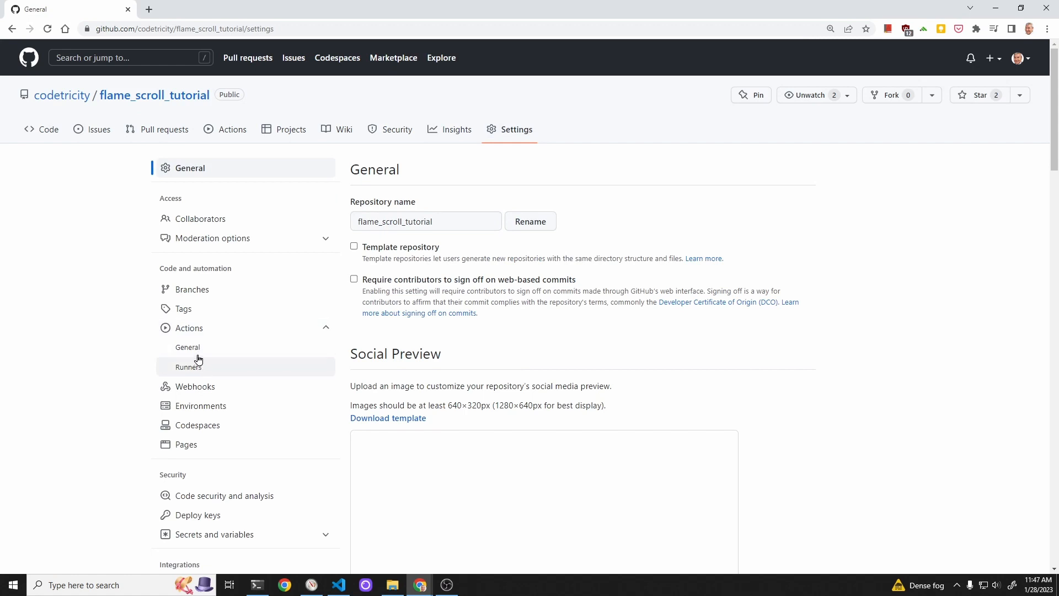
pyautogui.click(186, 347)
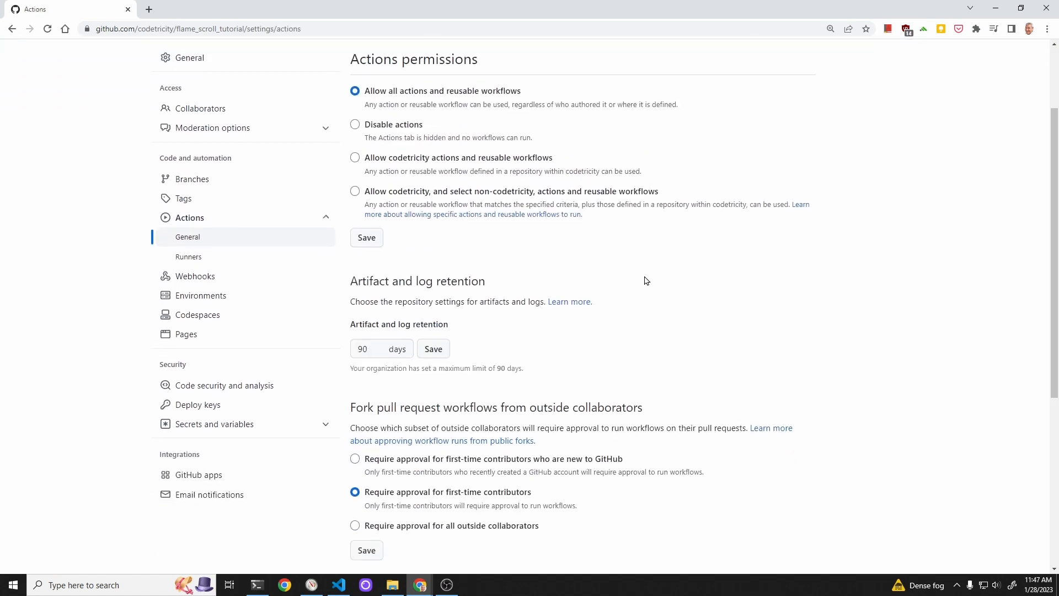
pyautogui.scroll(-3)
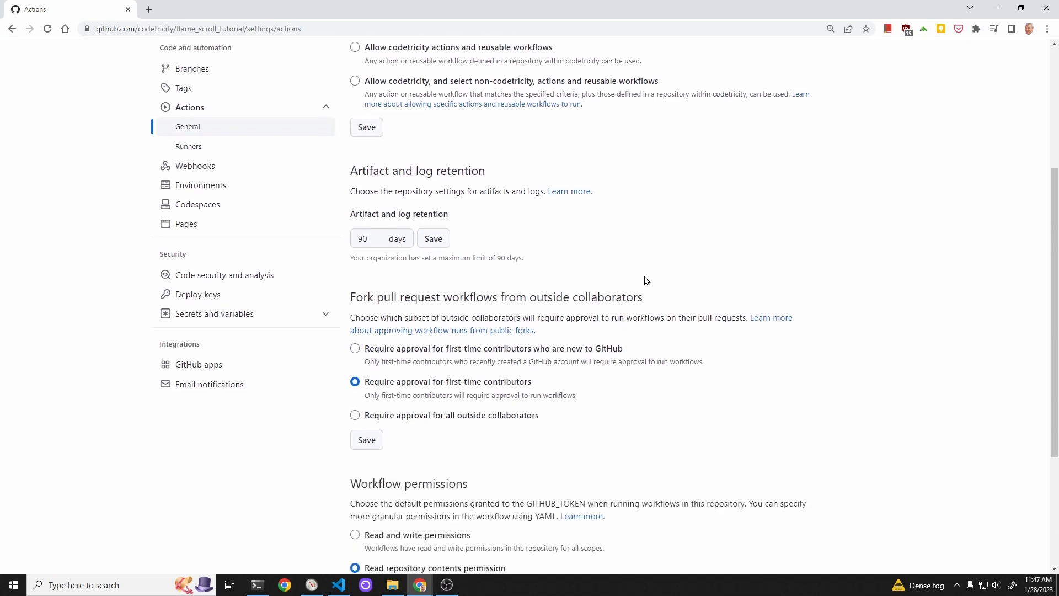
pyautogui.scroll(-3)
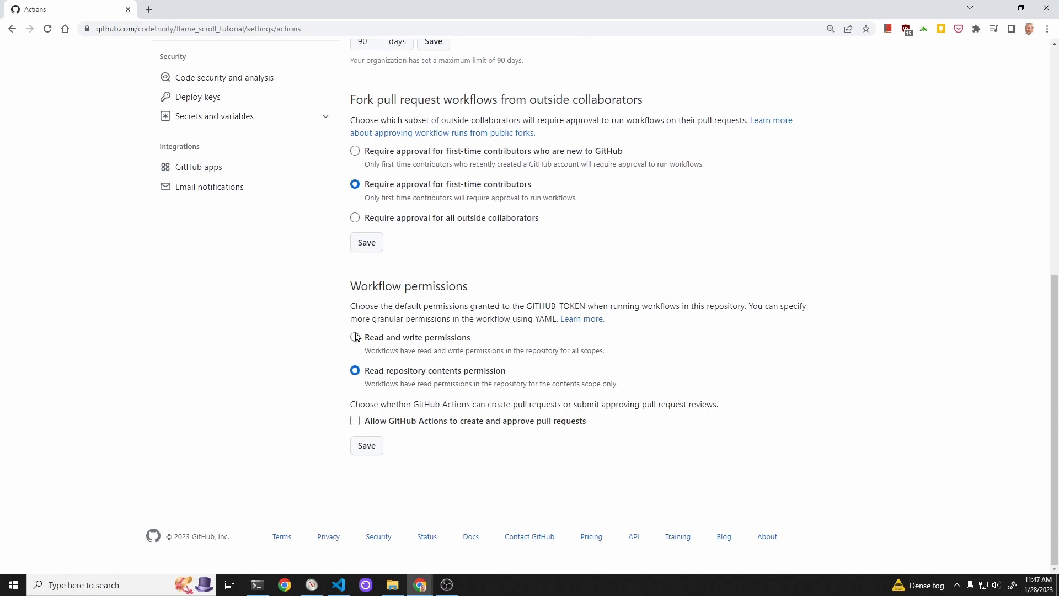
# Select Read and write permissions for workflows and save the change.
pyautogui.click(355, 338)
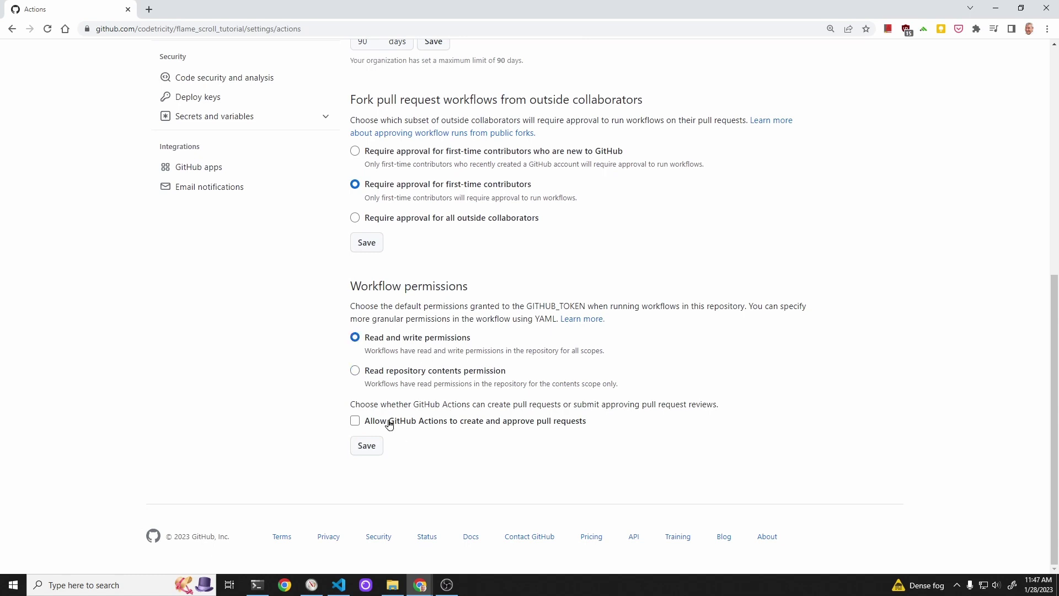
pyautogui.click(366, 446)
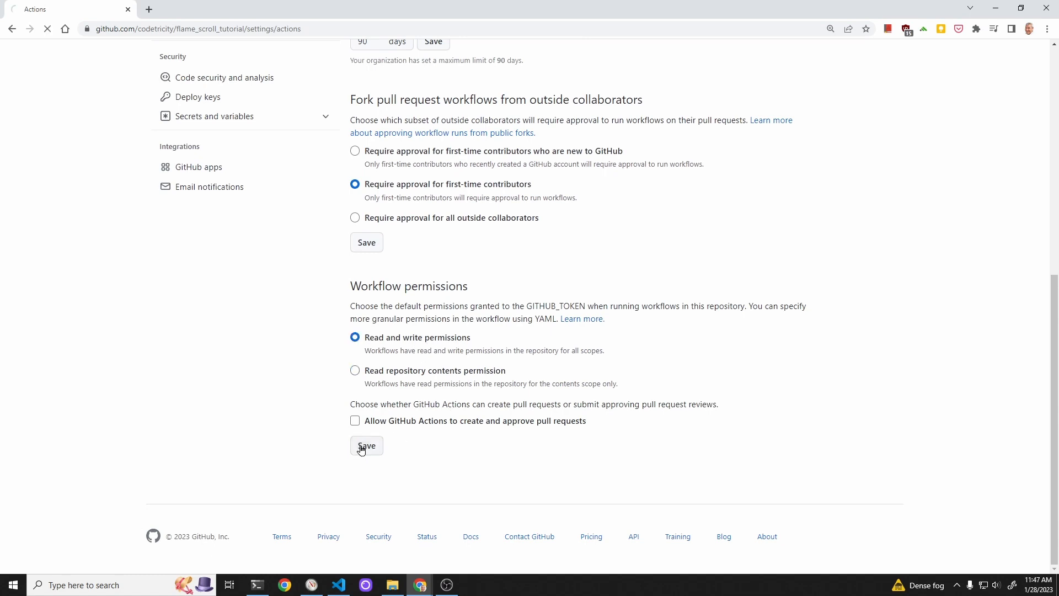
pyautogui.click(367, 445)
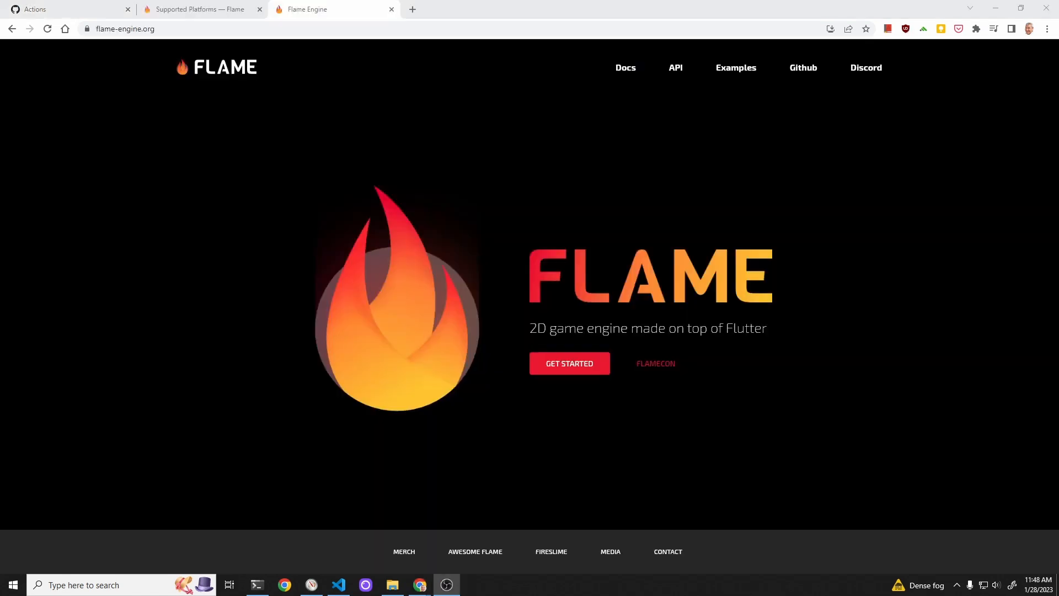
pyautogui.moveTo(746, 404)
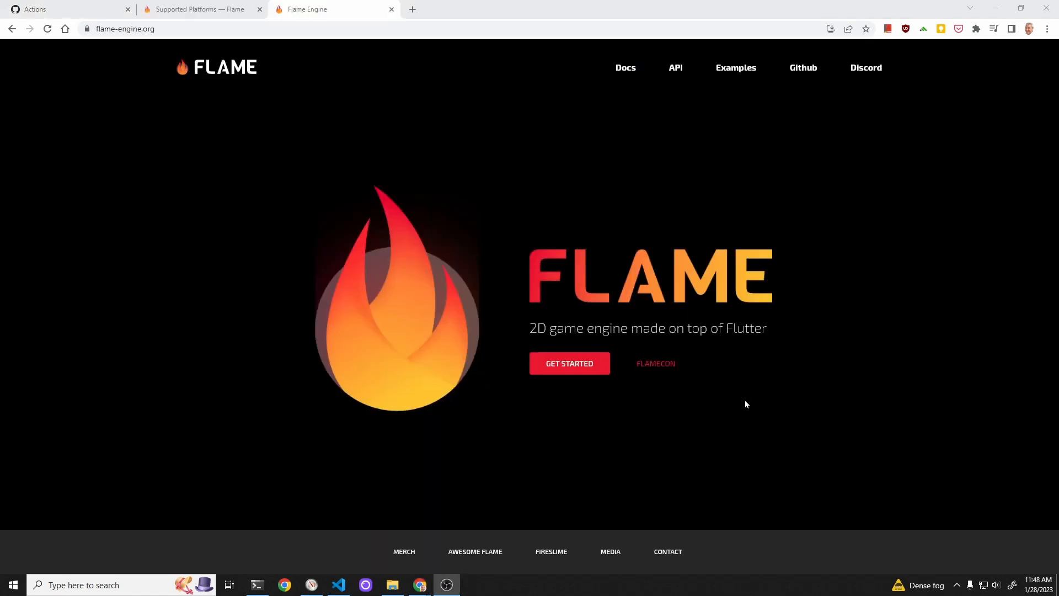
pyautogui.moveTo(624, 165)
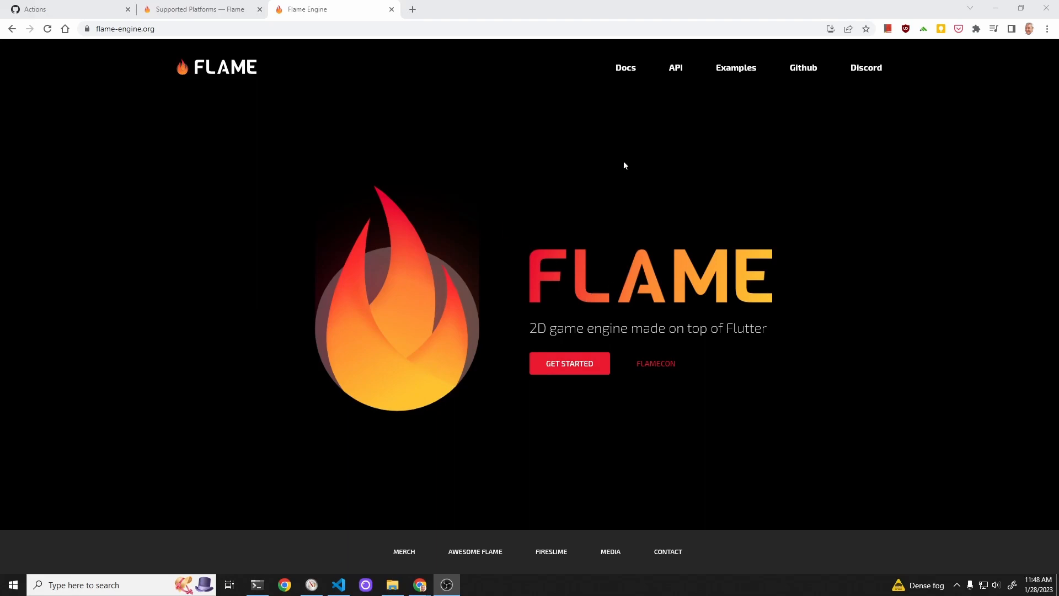
# Show the Supported Platforms docs page at the 'Deploy your game to GitHub Pages' section.
pyautogui.click(569, 363)
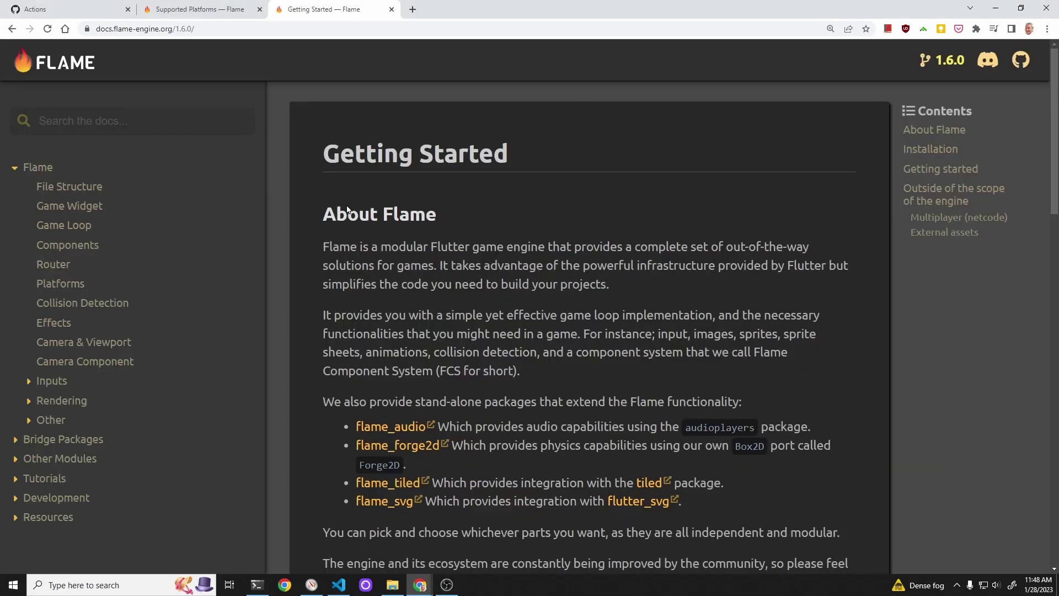
pyautogui.click(59, 283)
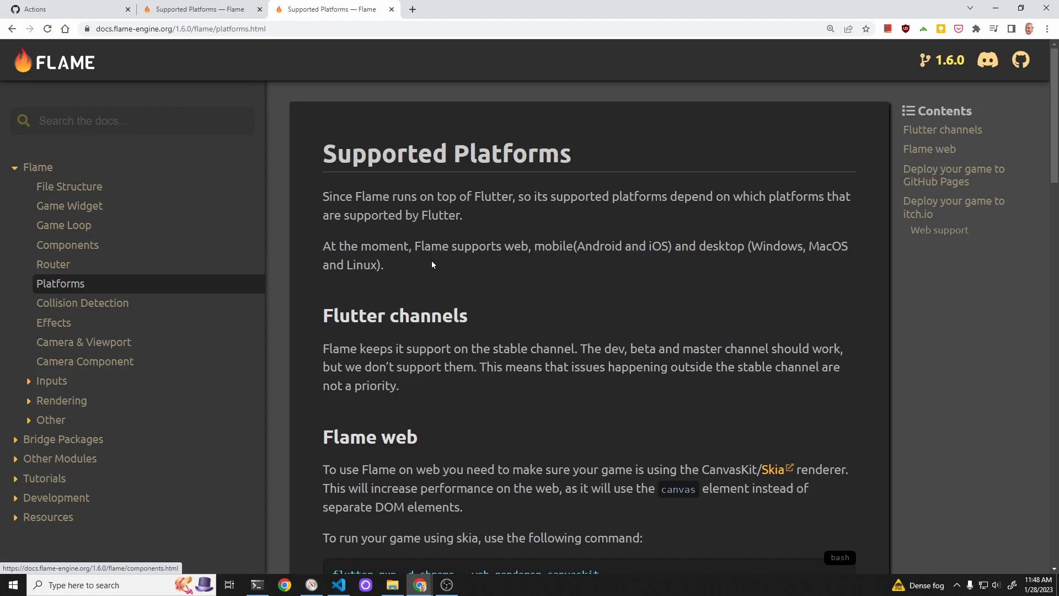
pyautogui.scroll(-3)
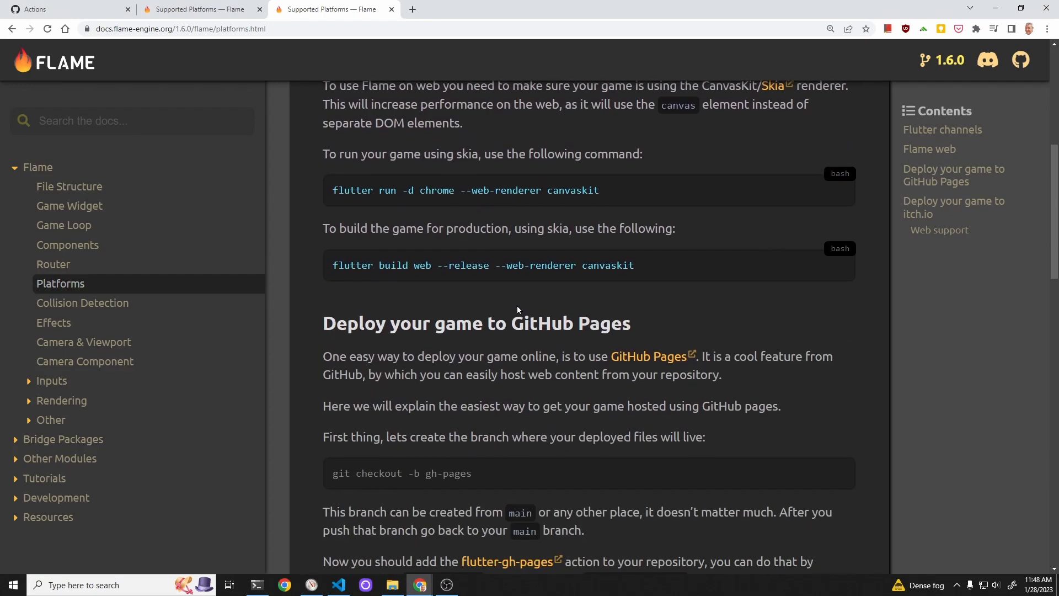
pyautogui.scroll(-3)
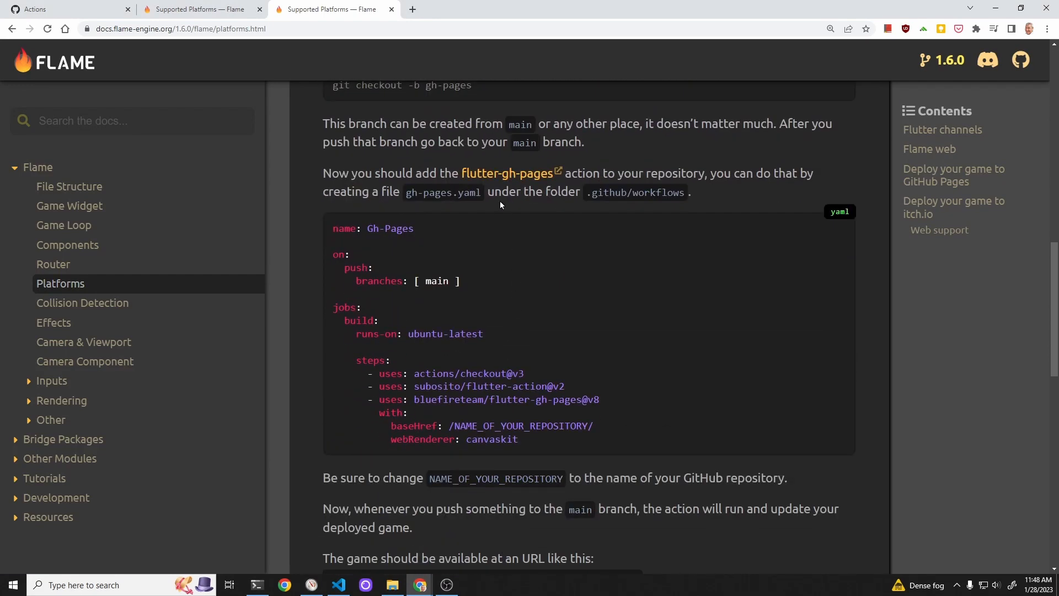
pyautogui.scroll(-3)
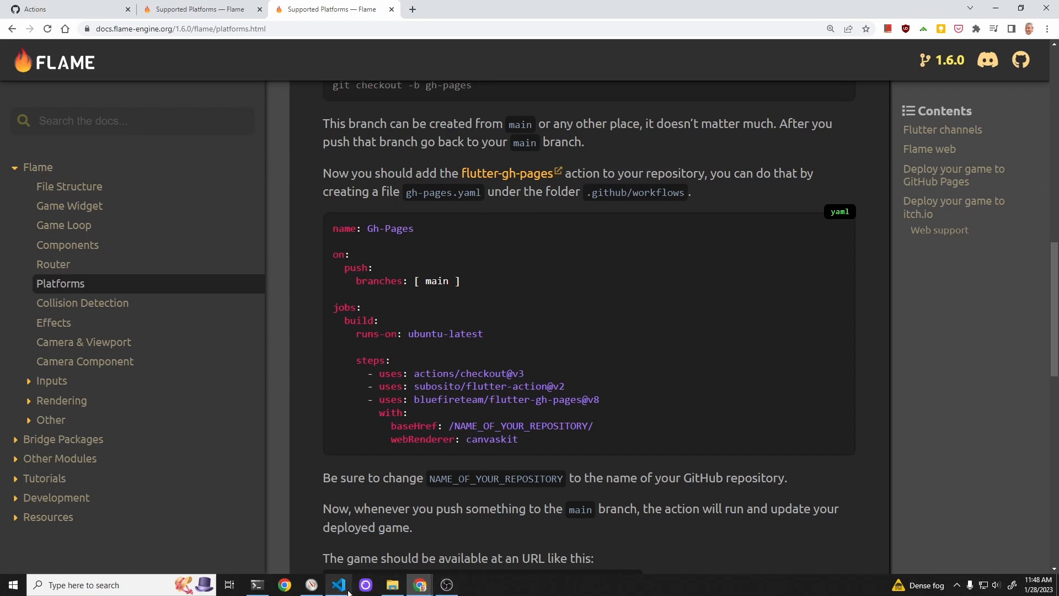
pyautogui.moveTo(609, 216)
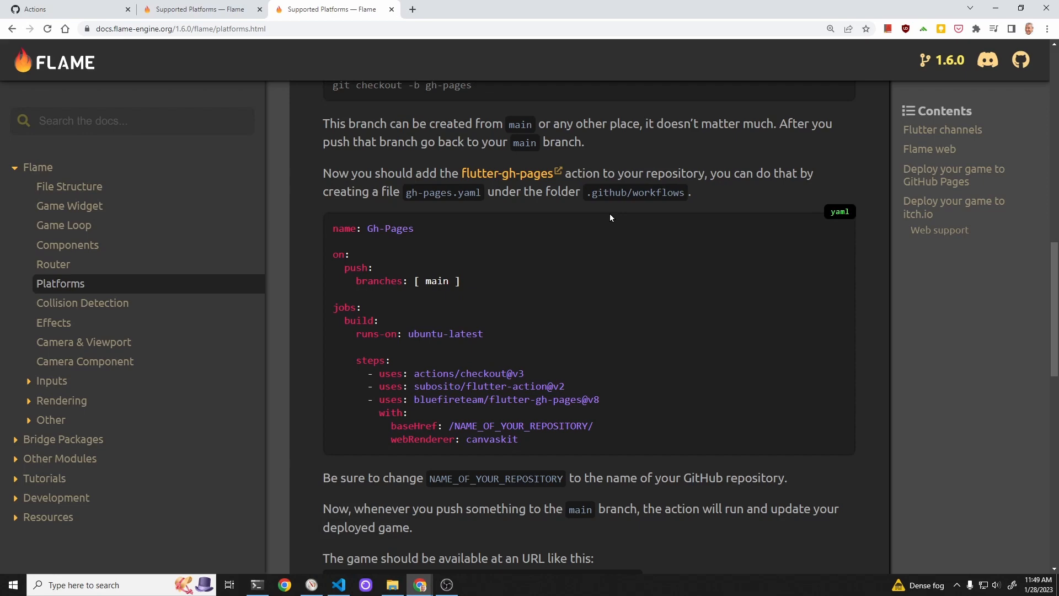
pyautogui.moveTo(498, 476)
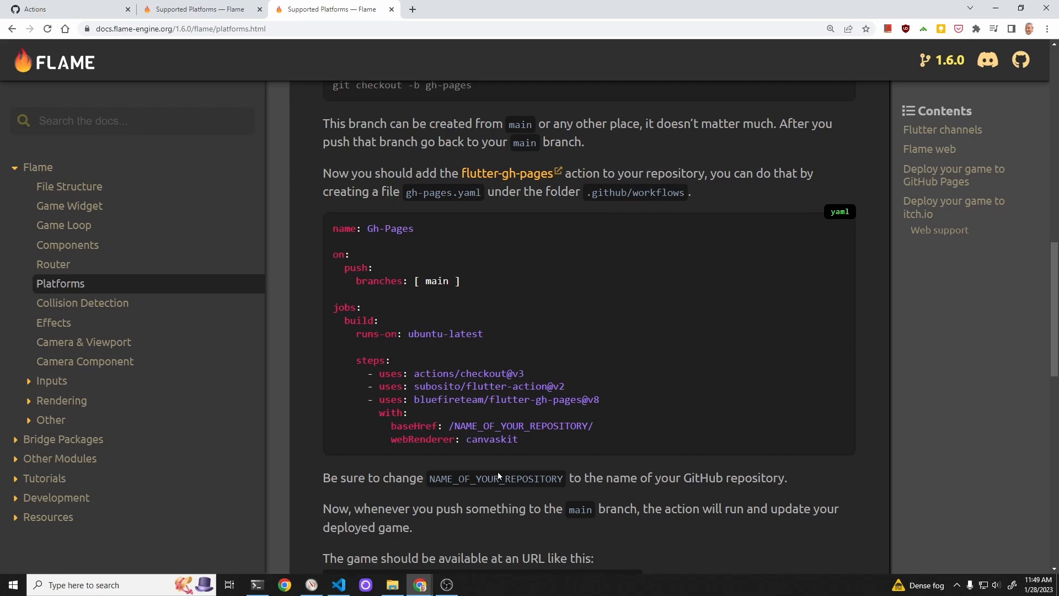
# Add a .github folder to the scroll project in the Explorer.
pyautogui.click(337, 585)
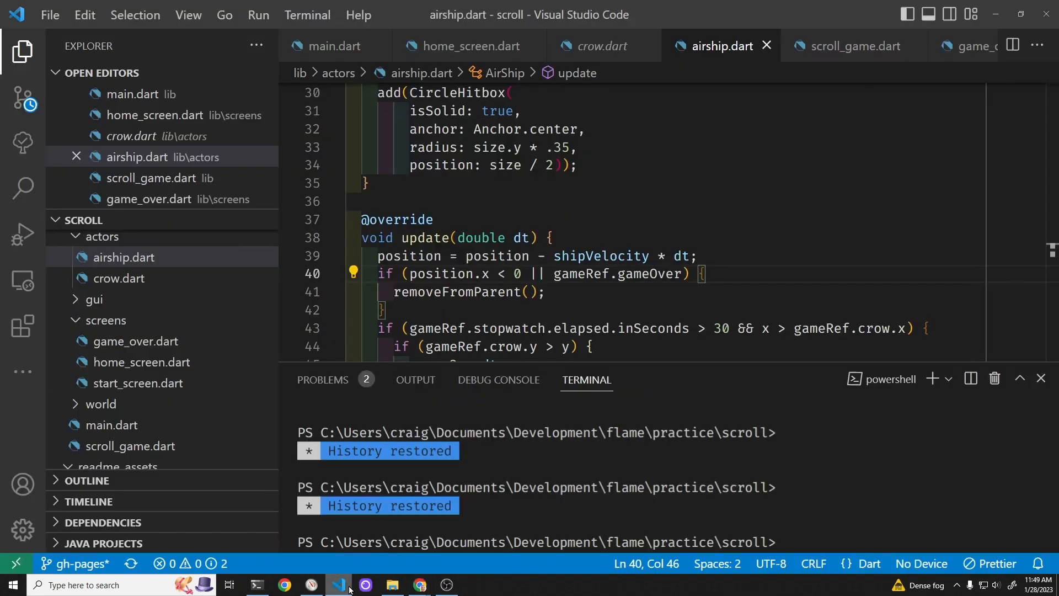
pyautogui.scroll(-3)
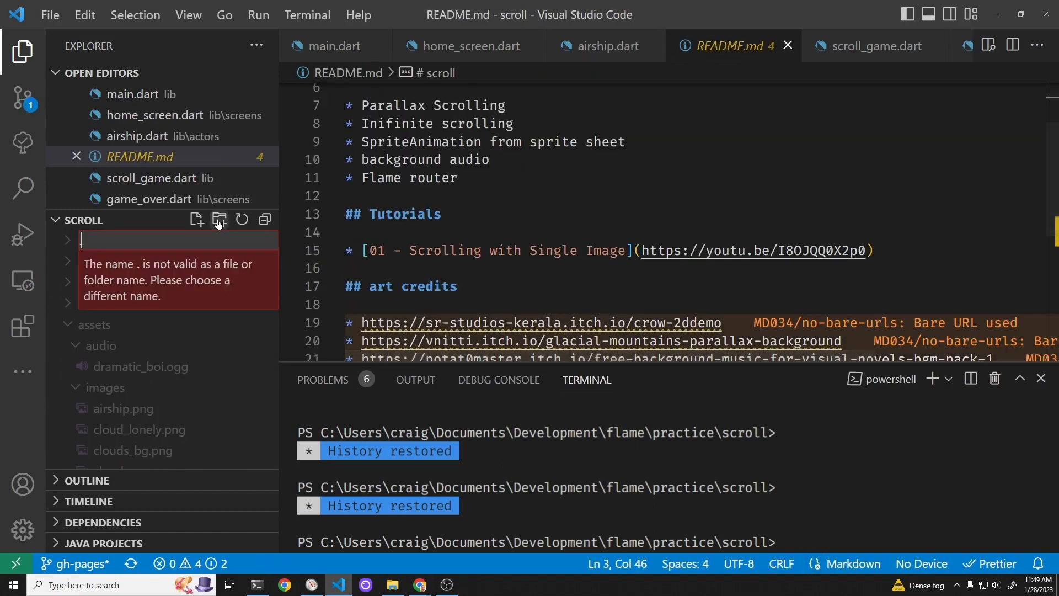
pyautogui.write('.github')
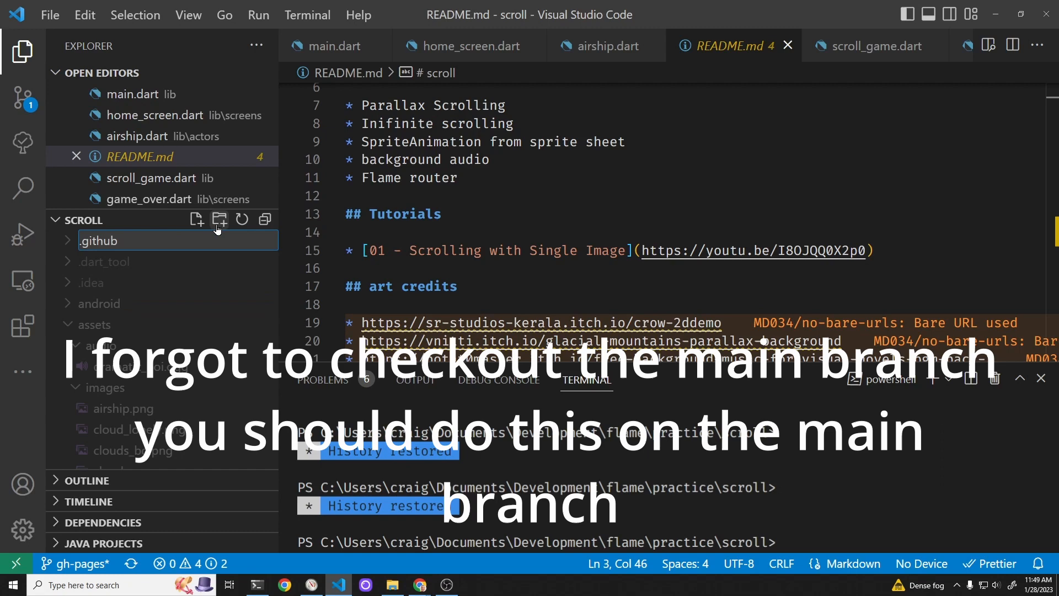
# Add a workflows folder inside the new .github folder.
pyautogui.click(97, 261)
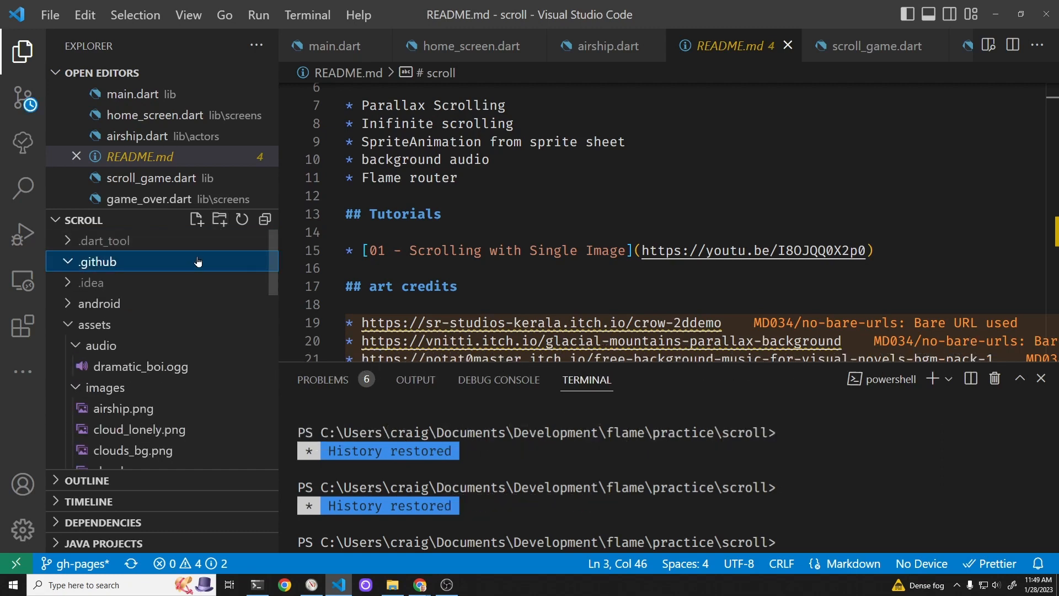
pyautogui.click(219, 218)
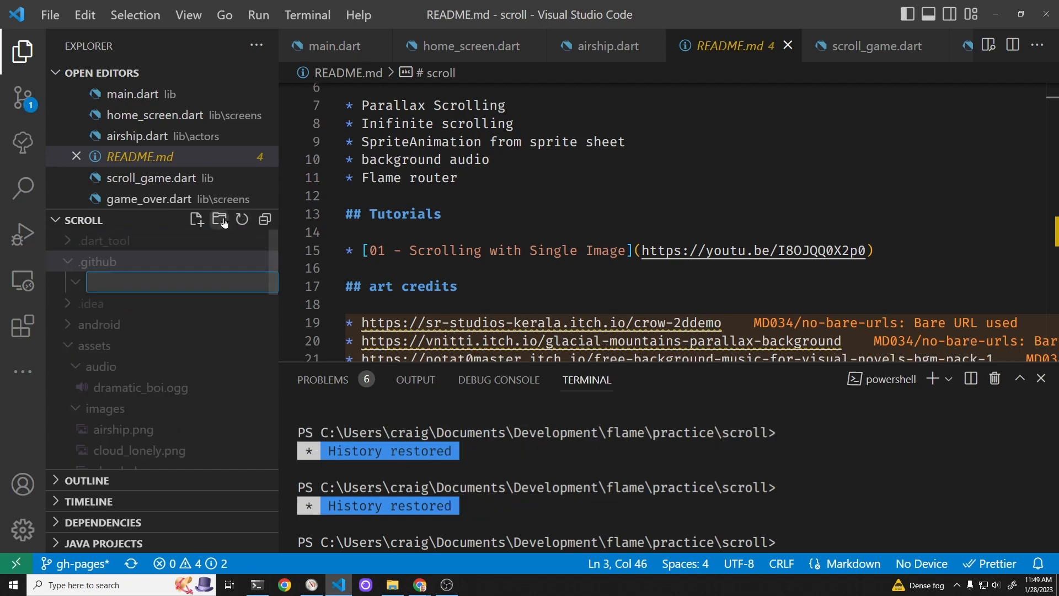
pyautogui.write('workflows')
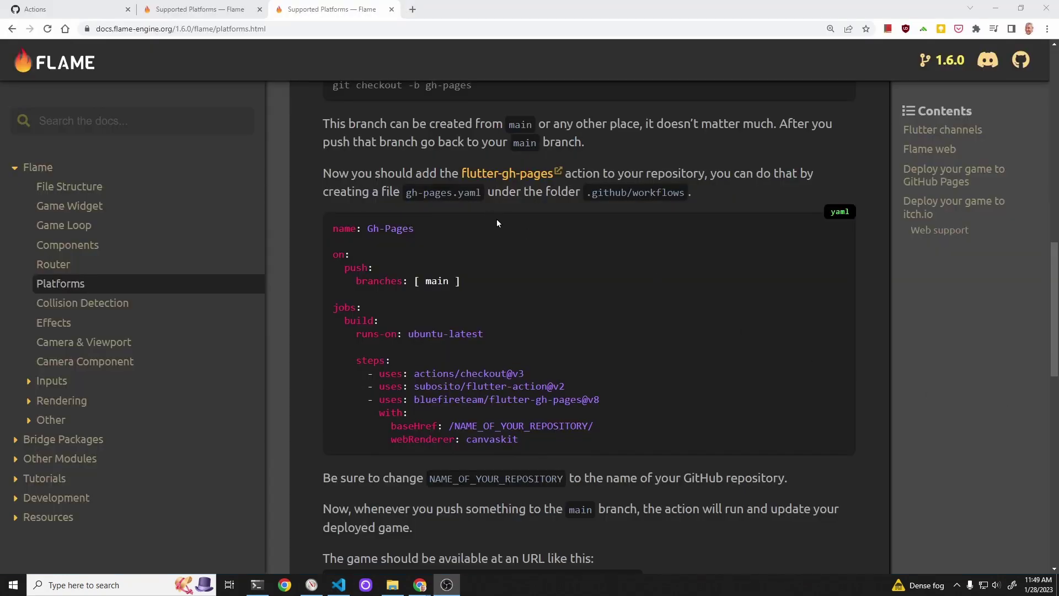
pyautogui.moveTo(331, 228)
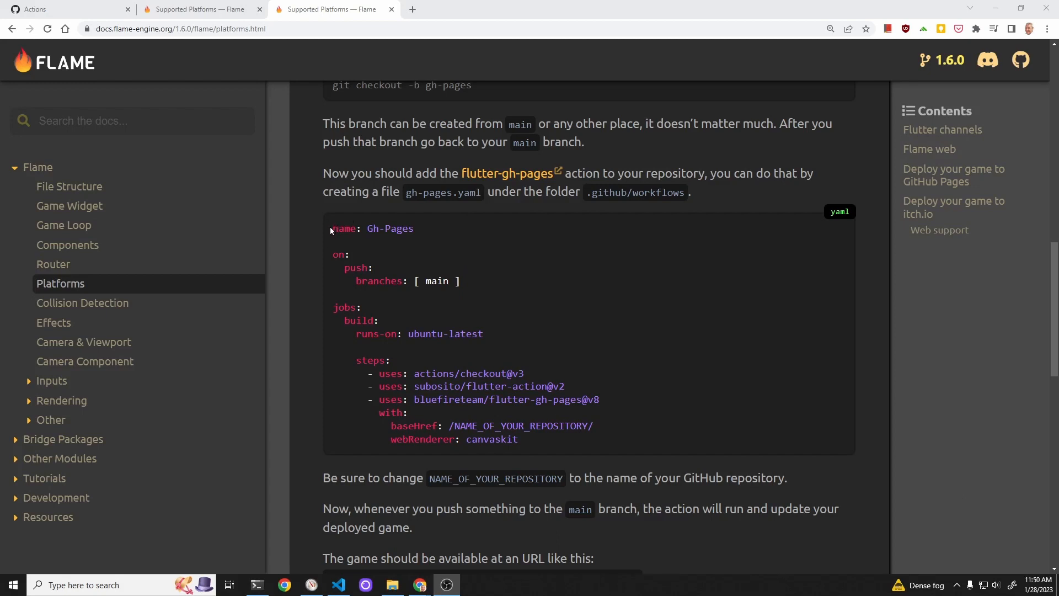
# Select the full example workflow from 'name: Gh-Pages' to 'webRenderer: canvaskit'.
pyautogui.moveTo(332, 228); pyautogui.dragTo(523, 373)
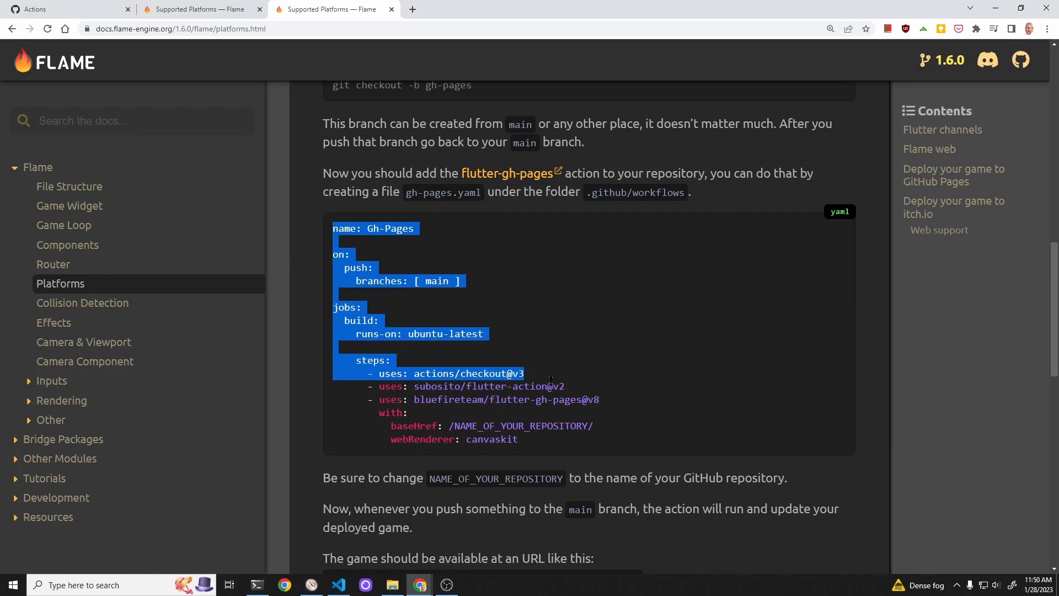
pyautogui.moveTo(523, 373); pyautogui.dragTo(518, 439)
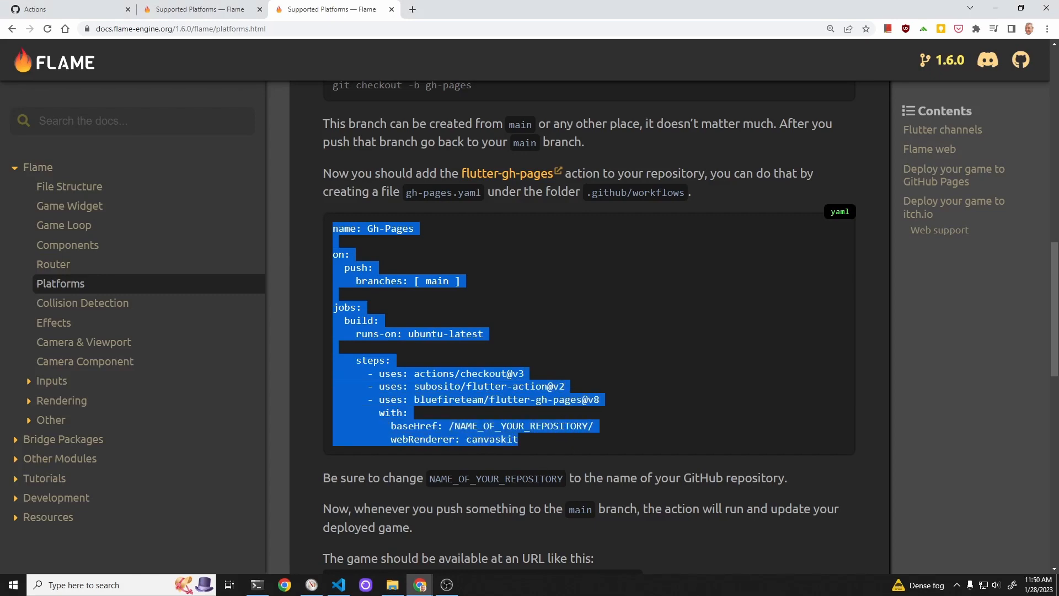
# Create a gh-pages.yaml file inside .github/workflows and paste the example.
pyautogui.click(339, 585)
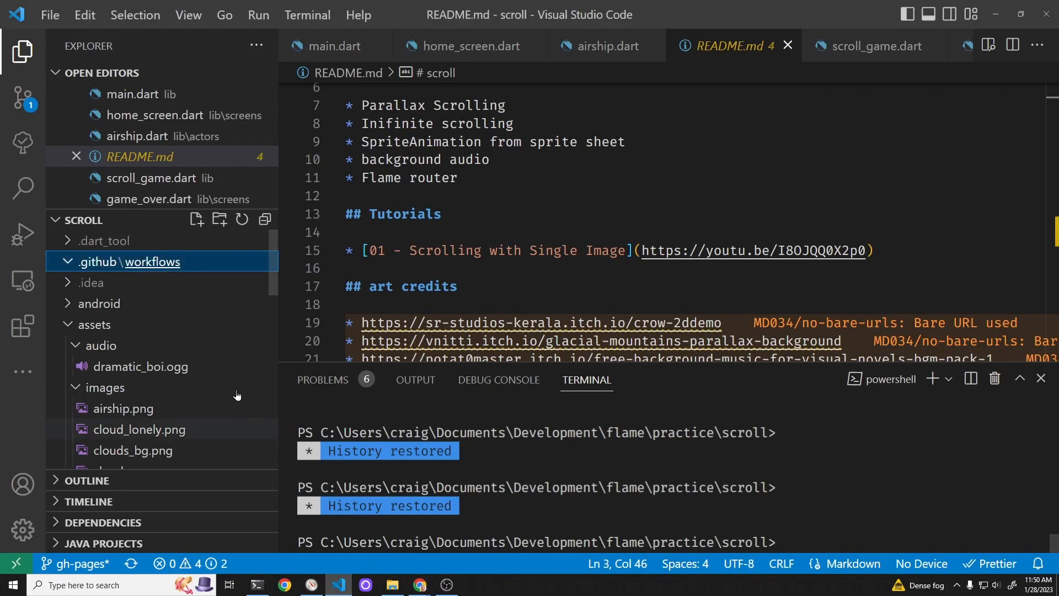
pyautogui.click(197, 219)
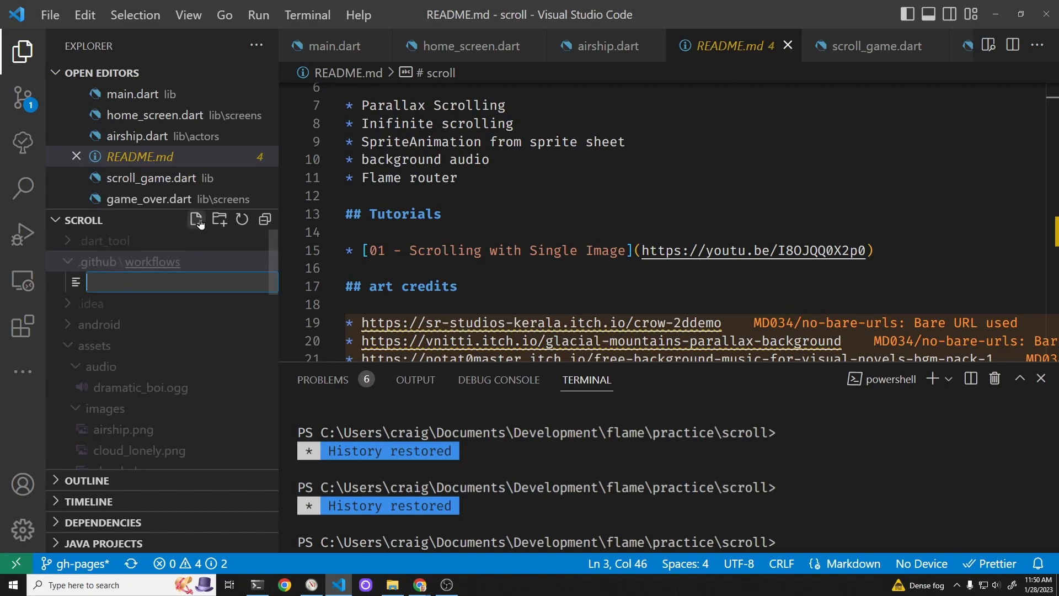
pyautogui.write('gh-')
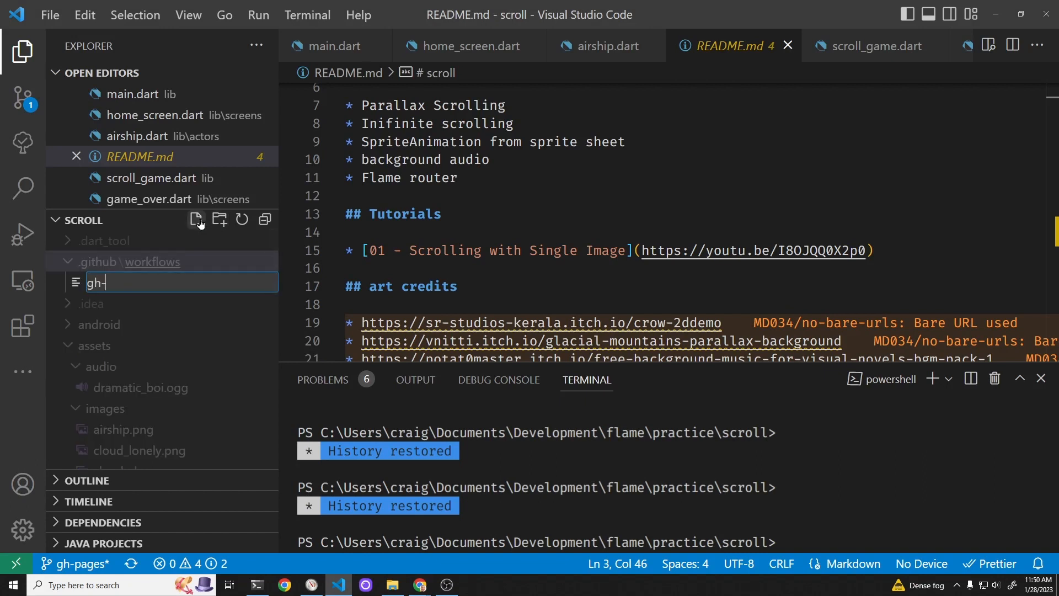
pyautogui.write('pages.yaml')
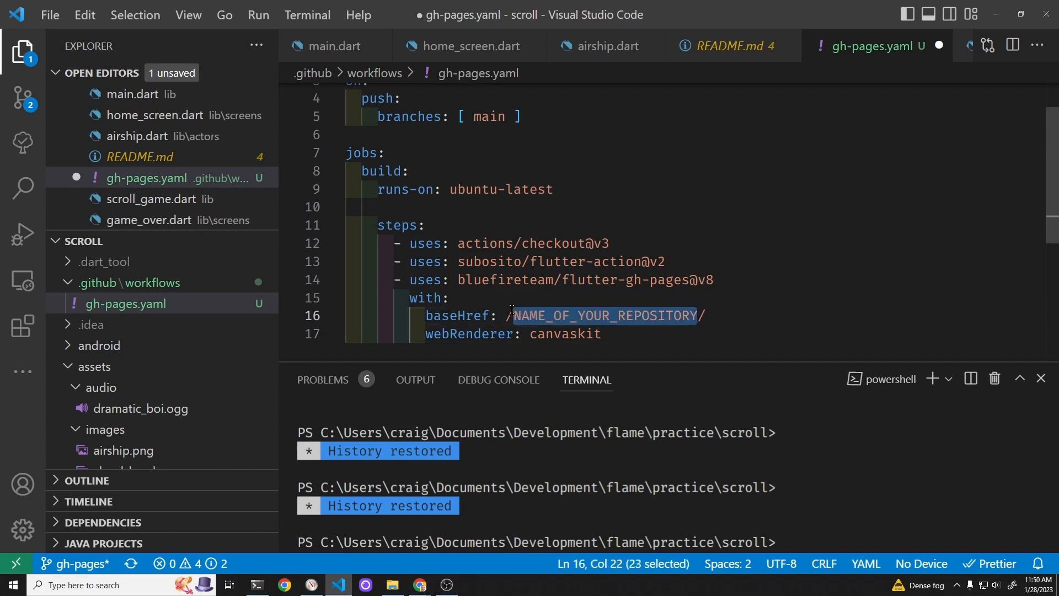
# Replace NAME_OF_YOUR_REPOSITORY in baseHref with flame_scroll_tutorial and save.
pyautogui.press('Delete')
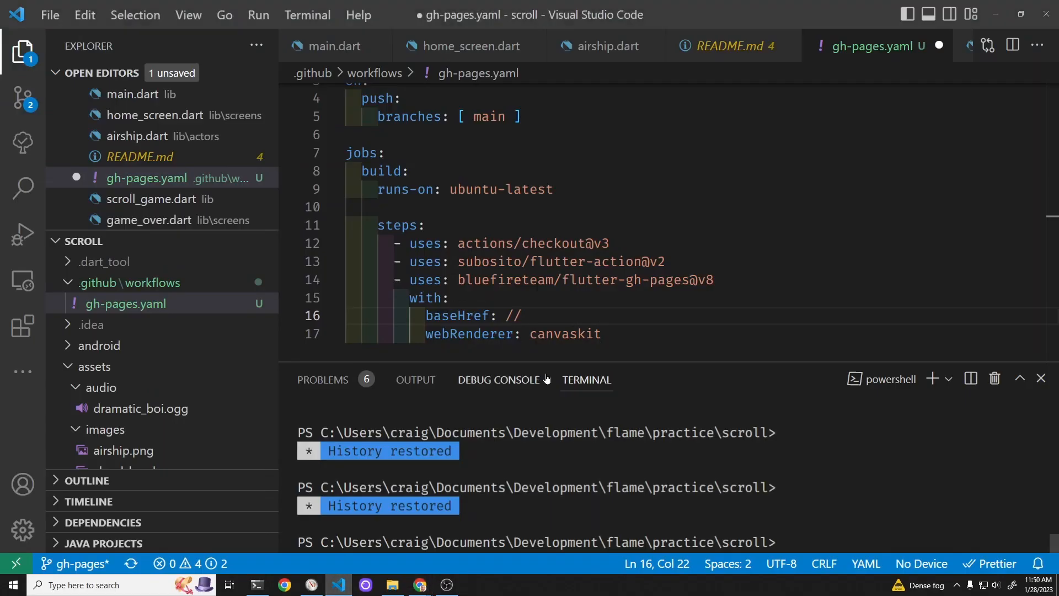
pyautogui.write('flame_')
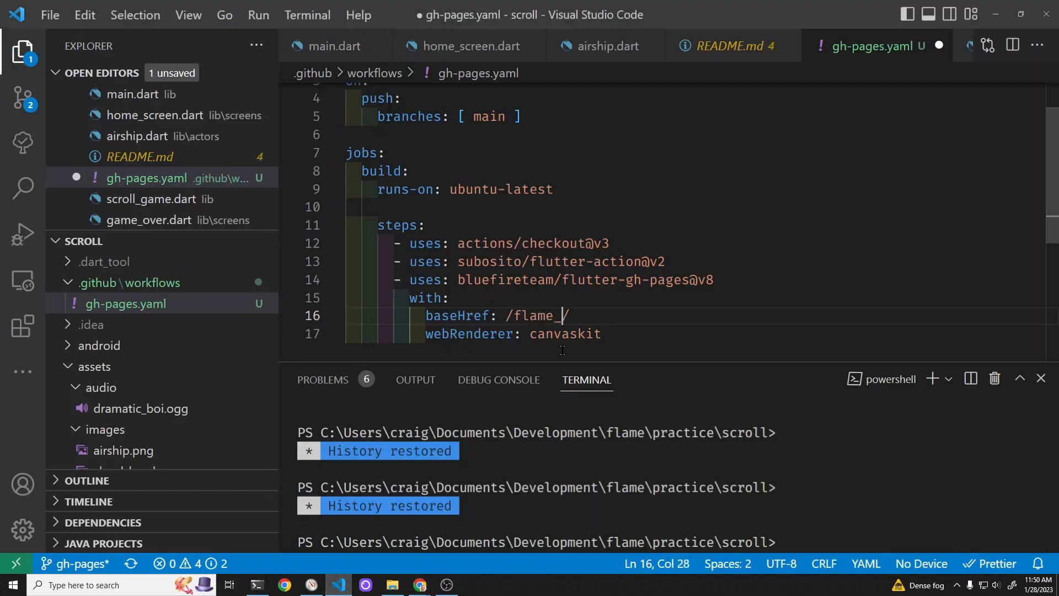
pyautogui.write('scroll')
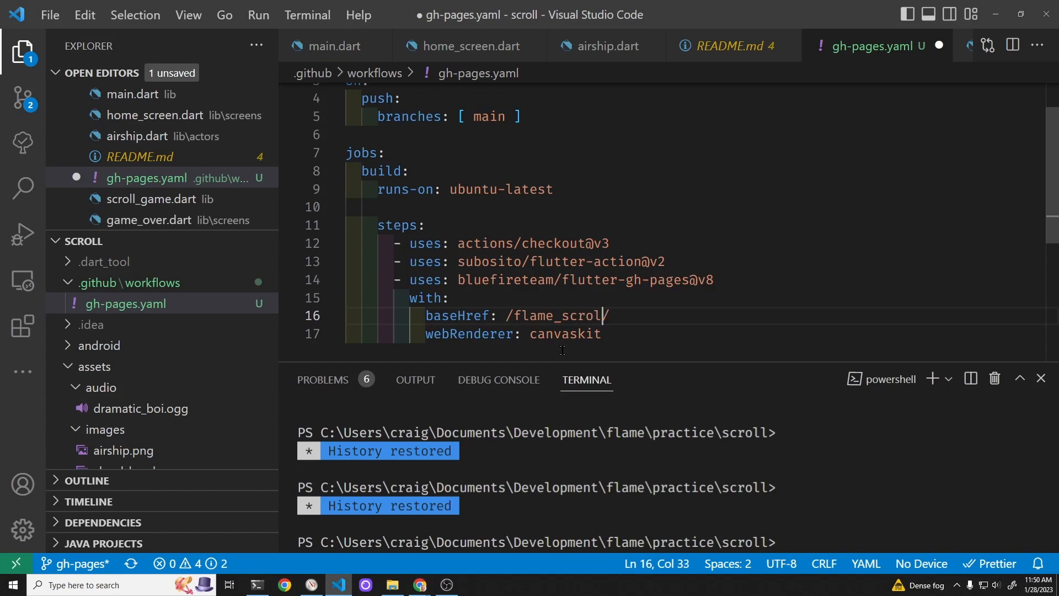
pyautogui.write('_tutorial')
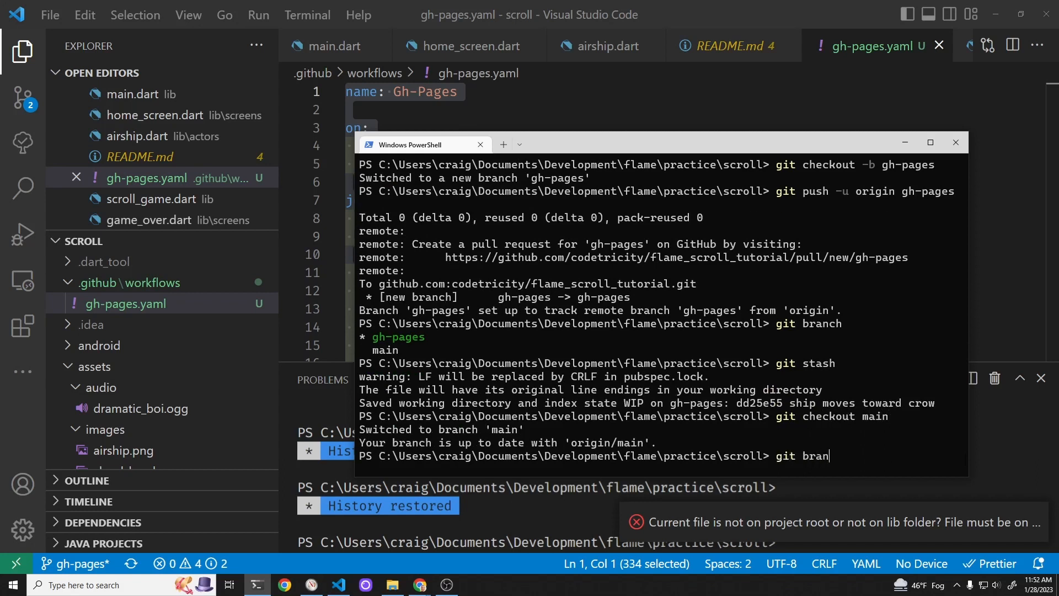
# List the branches and check git status showing the new workflow file.
pyautogui.press('Enter')
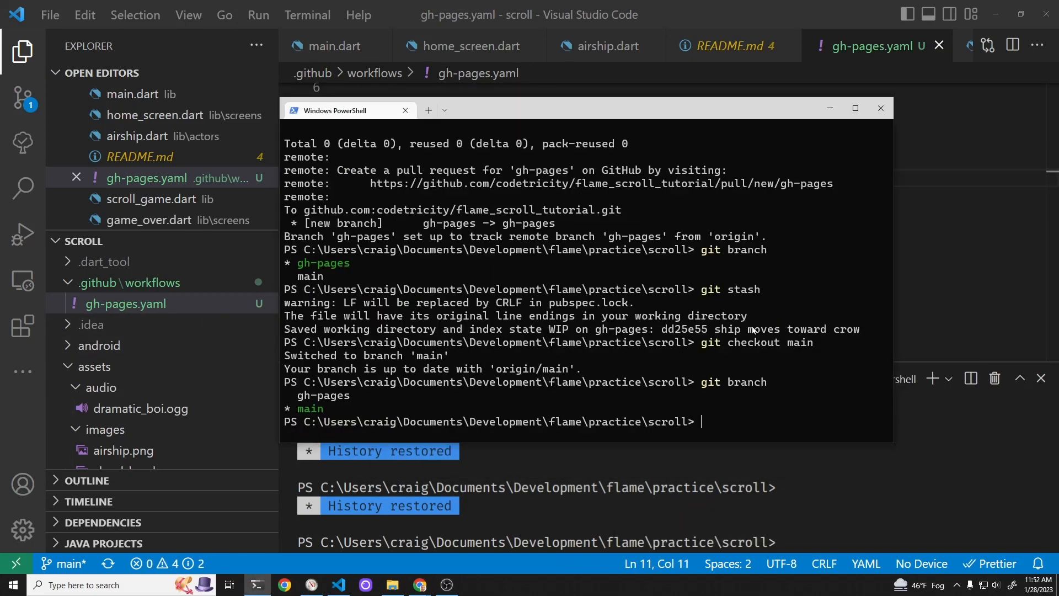
pyautogui.write('git st')
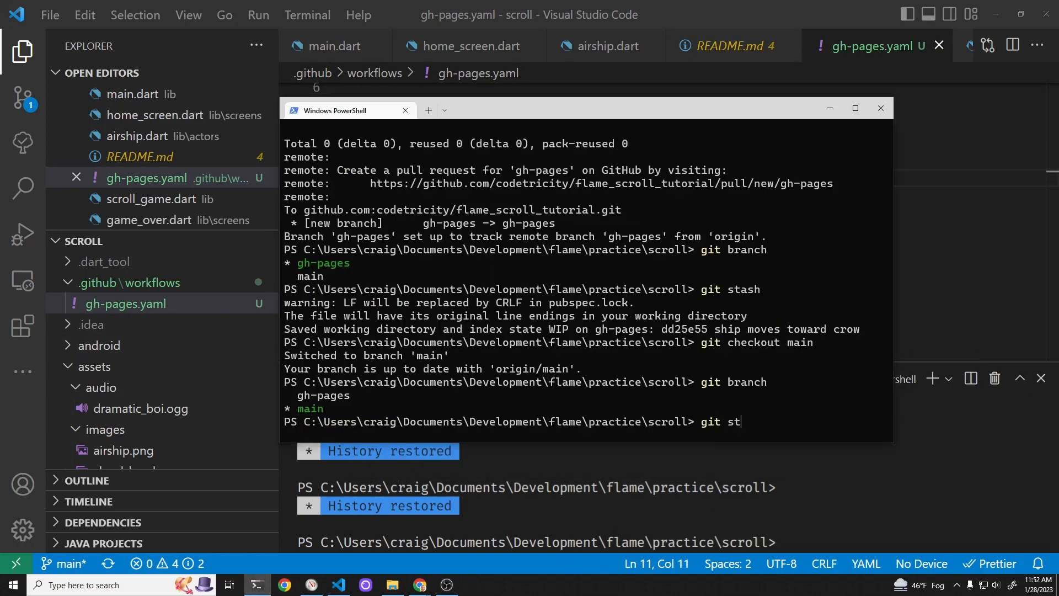
pyautogui.press('Enter')
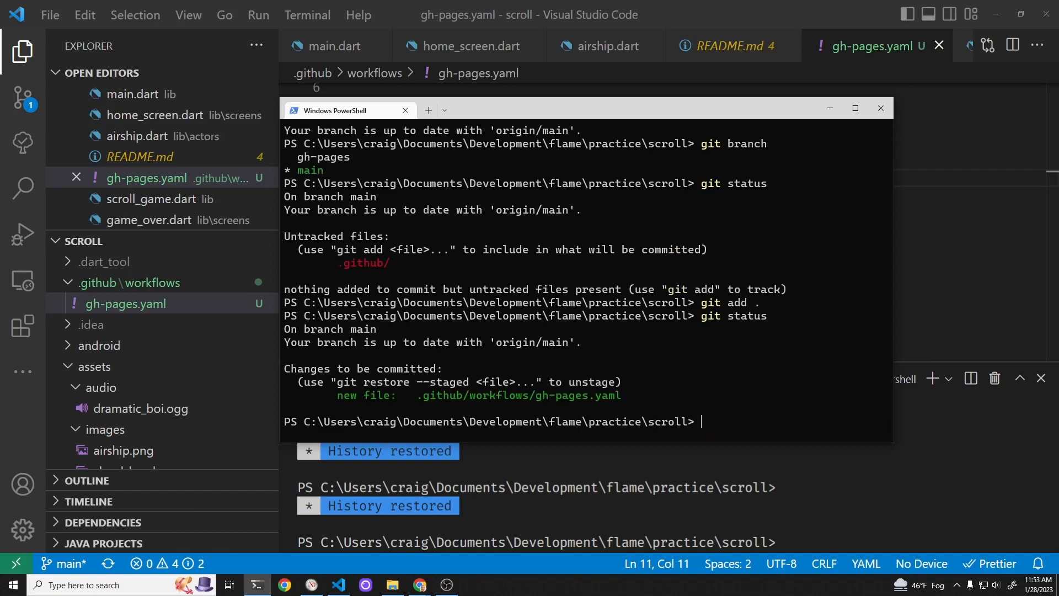
# Commit the workflow as 'added gh-pages' on main and push it to GitHub.
pyautogui.write('git comm')
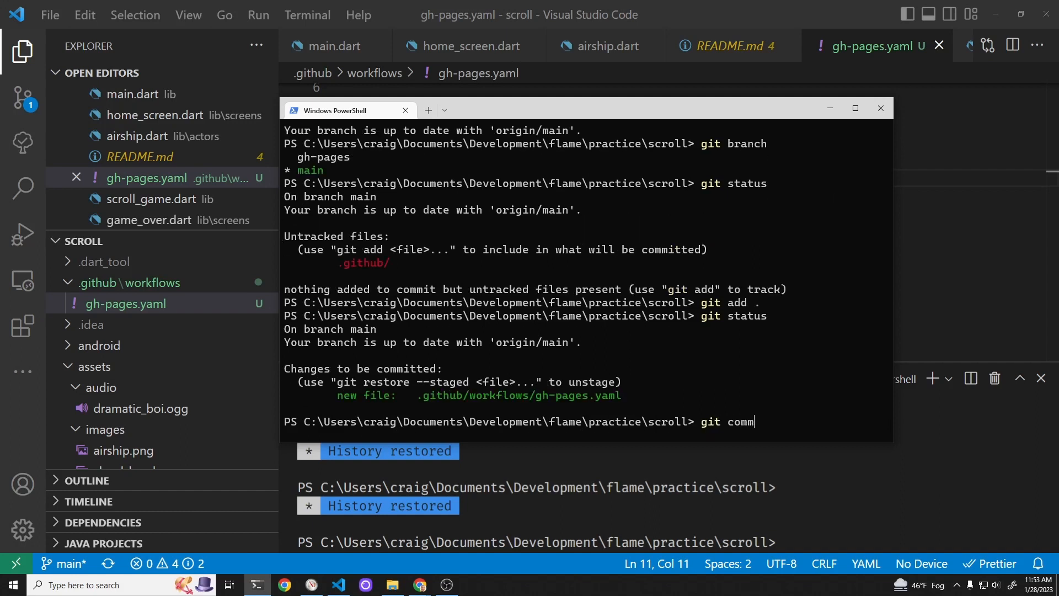
pyautogui.write('it -m "')
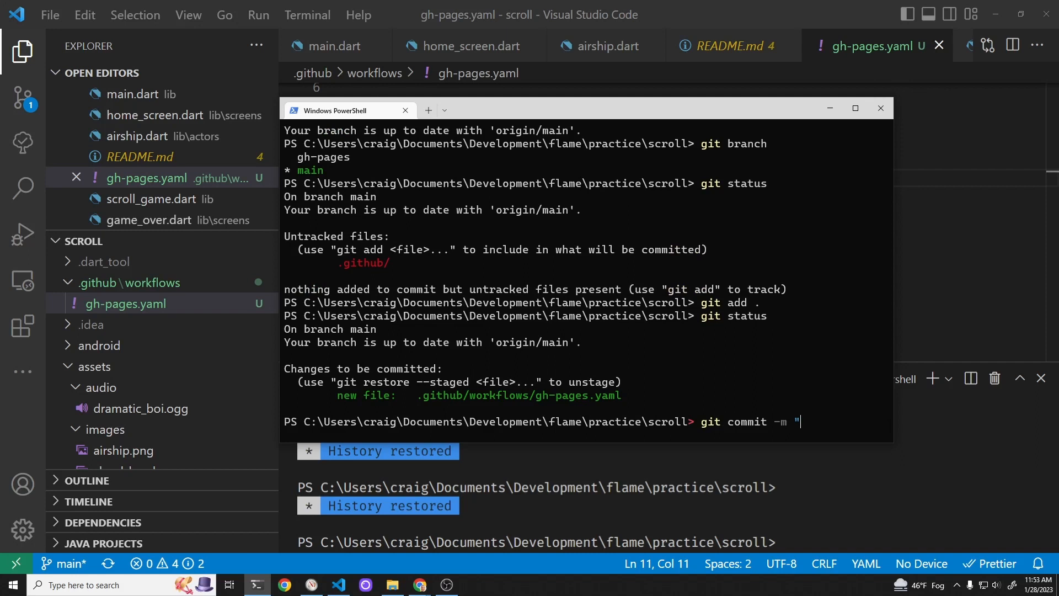
pyautogui.write('added gh')
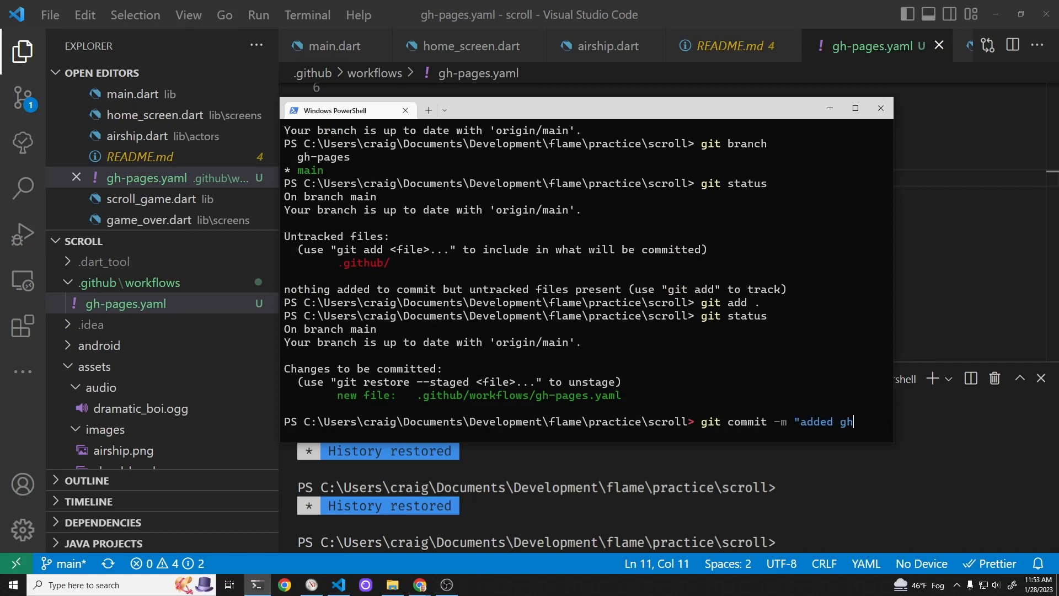
pyautogui.write('-pages')
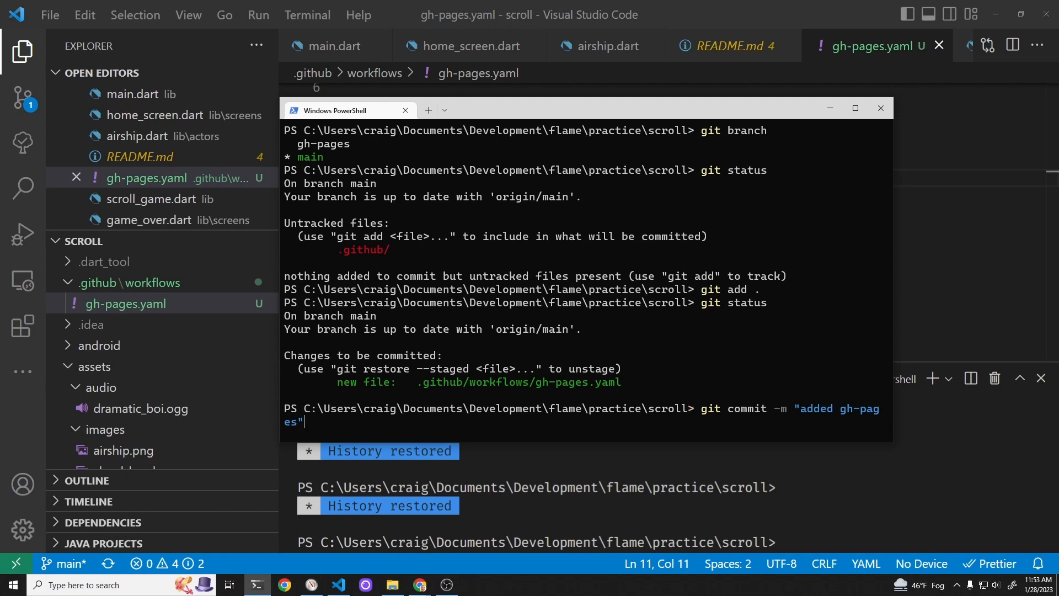
pyautogui.write('git push')
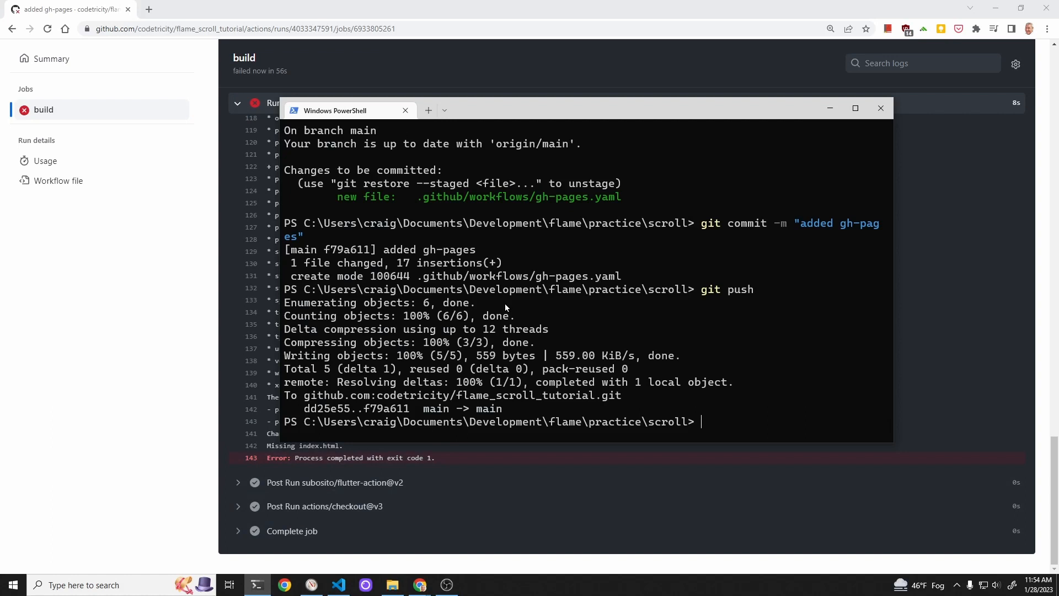
# Add web support to the project with flutter create . --platforms=web.
pyautogui.write('flutter')
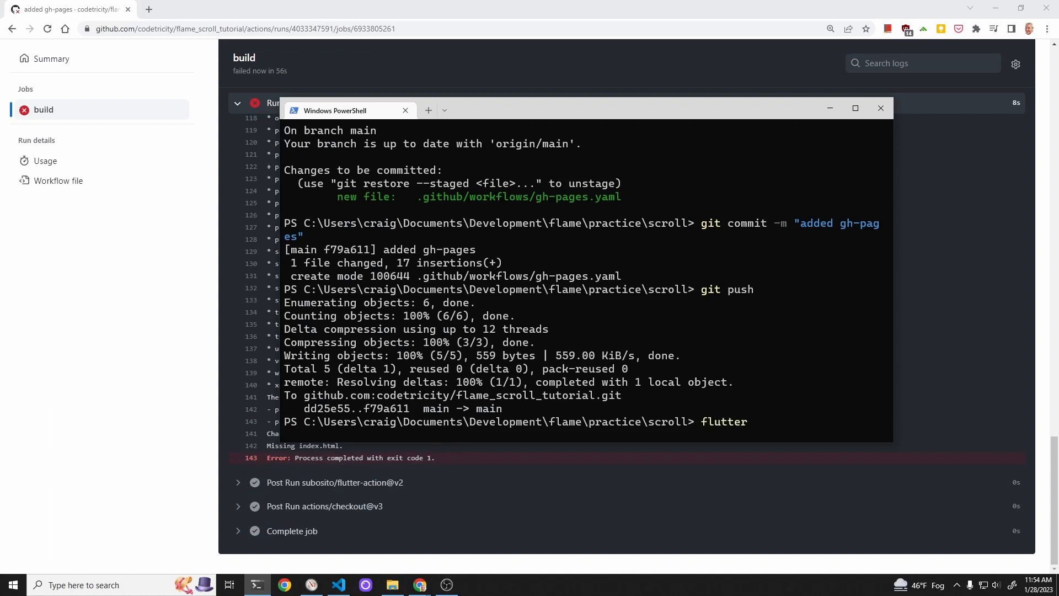
pyautogui.write('create')
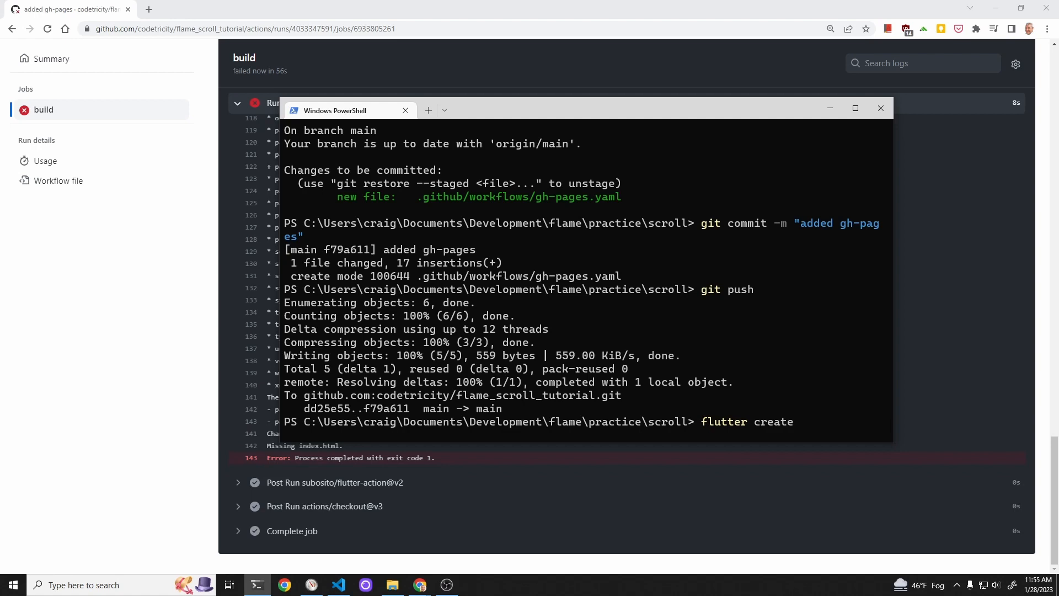
pyautogui.write('. -p')
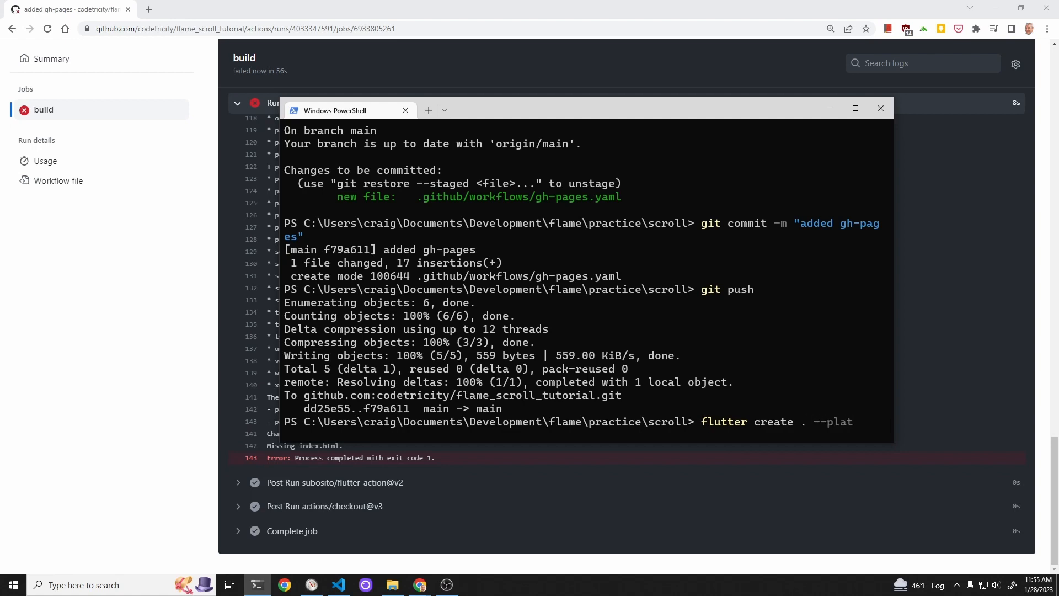
pyautogui.write('for')
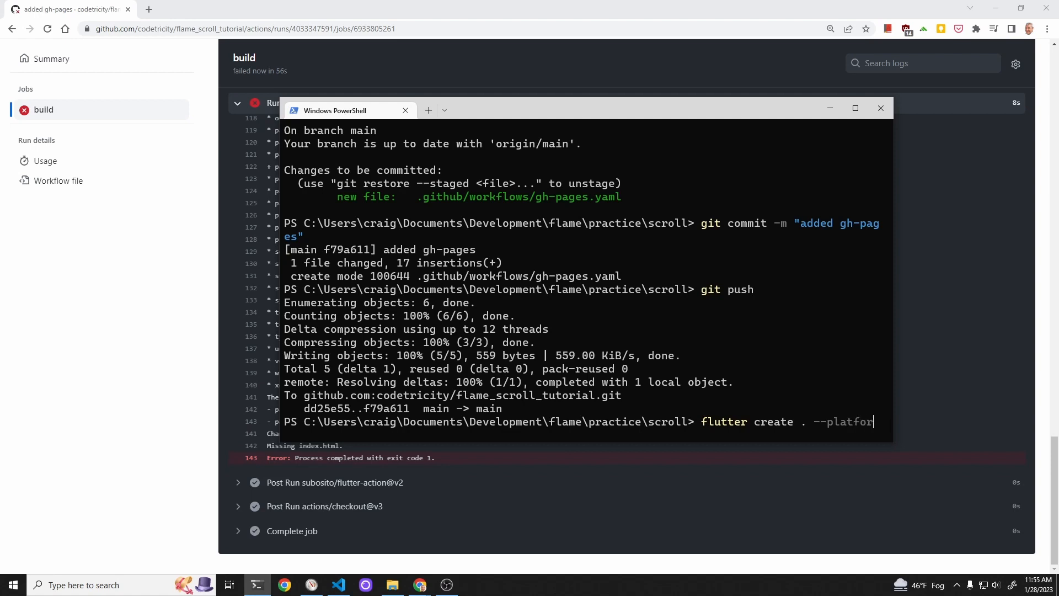
pyautogui.write('s=web')
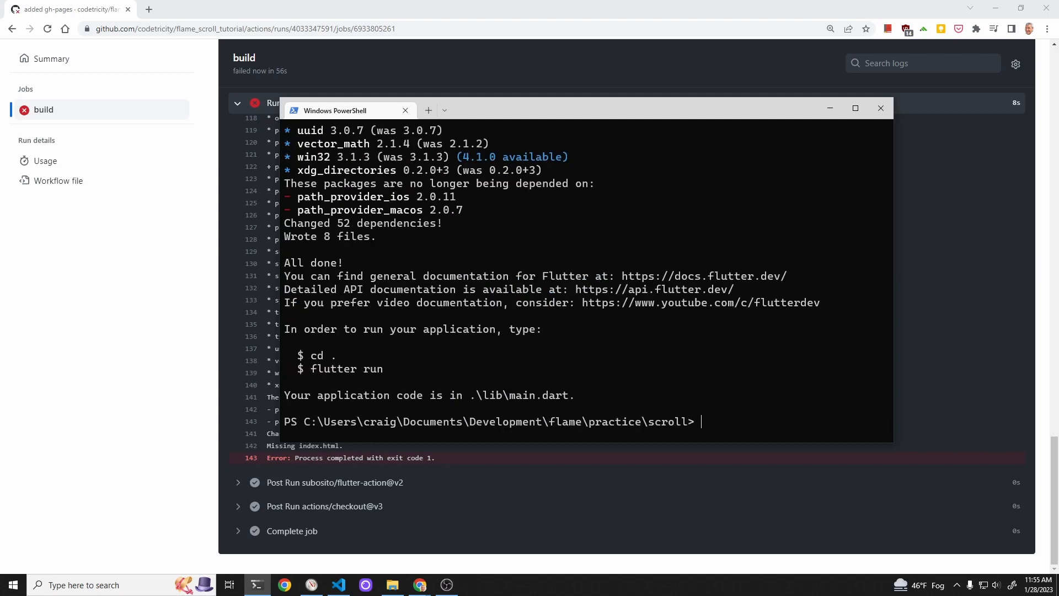
# Commit the new web files as 'added web platform' and push to main.
pyautogui.write('git status')
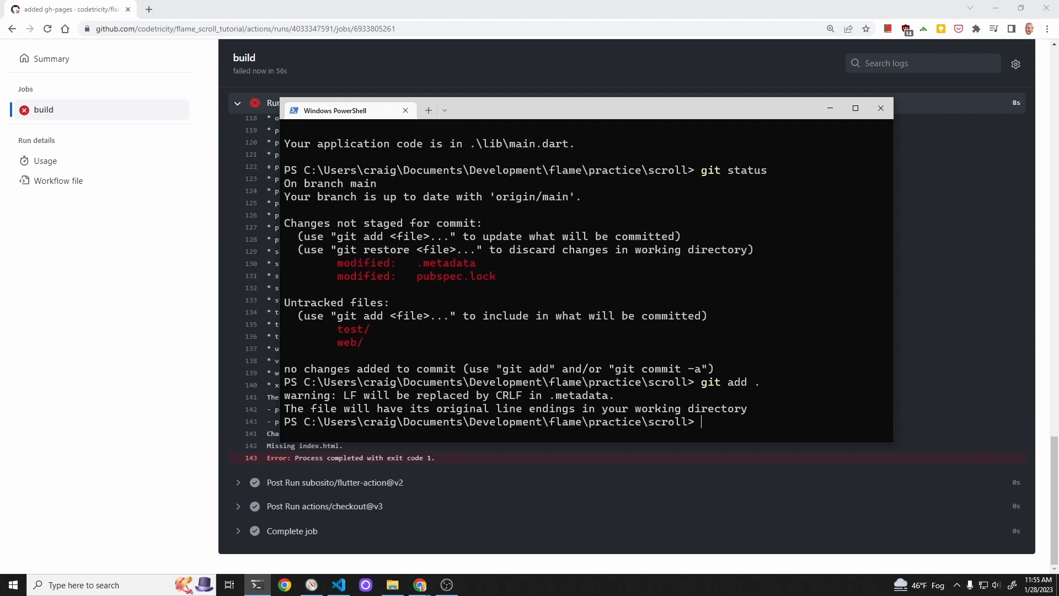
pyautogui.write('git commit')
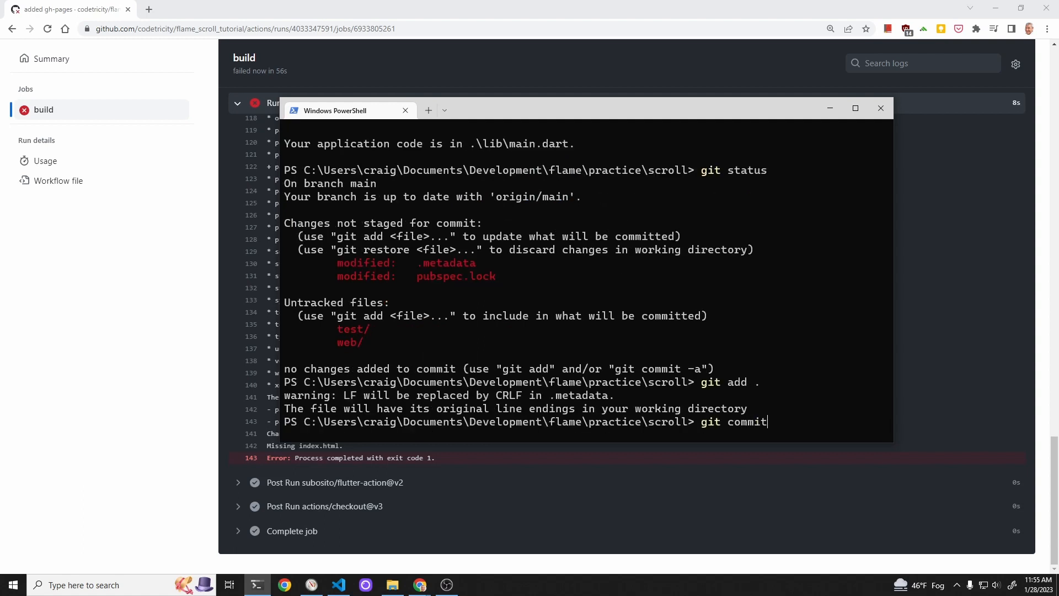
pyautogui.write('-m "added web pla')
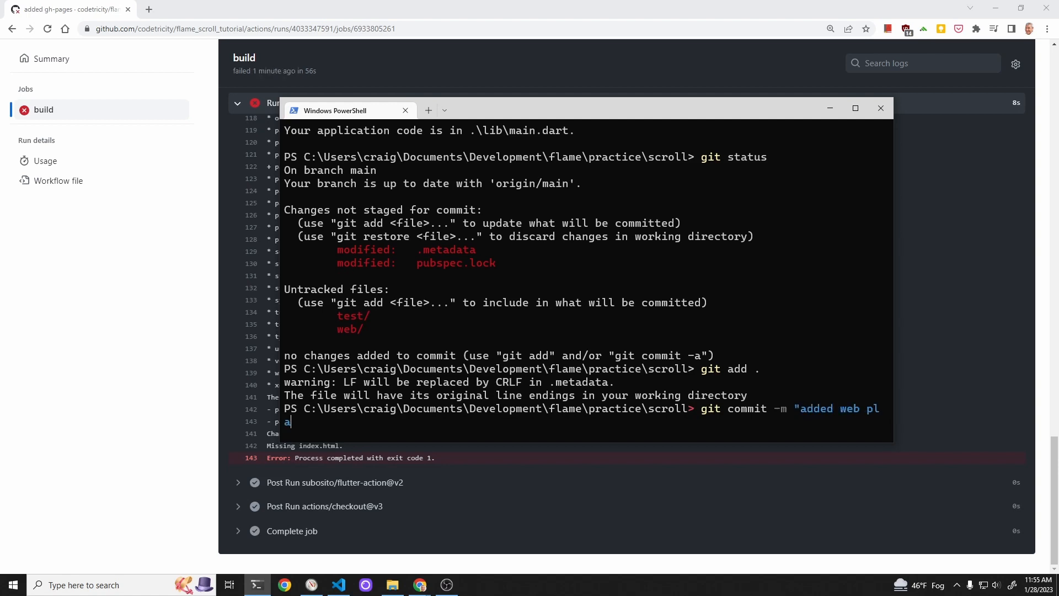
pyautogui.write('tform"')
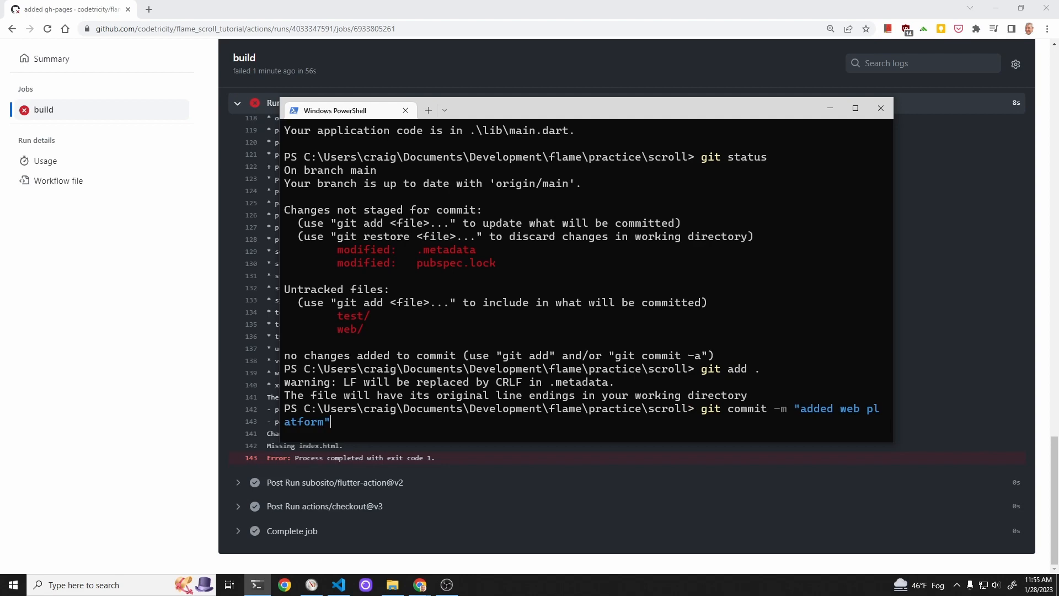
pyautogui.write('git push')
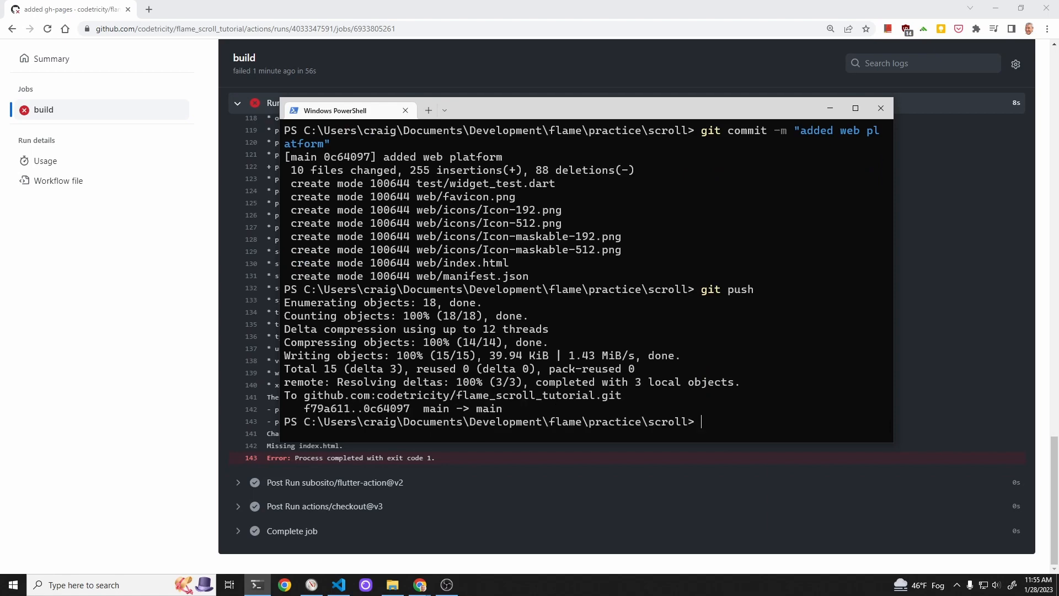
pyautogui.moveTo(470, 201)
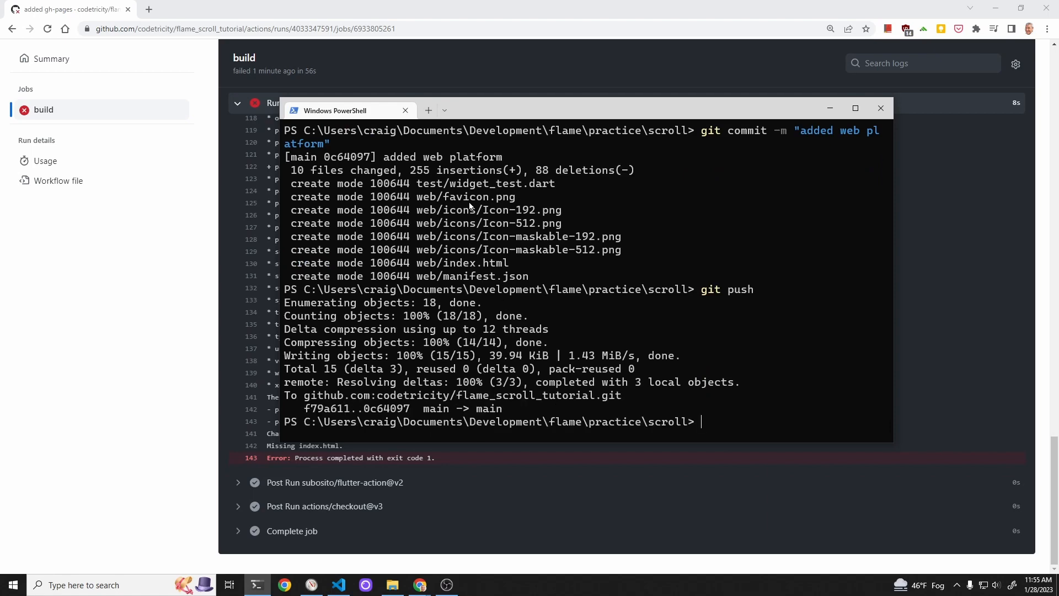
# Open the 'added web platform' run in Actions and its build job logs.
pyautogui.click(233, 129)
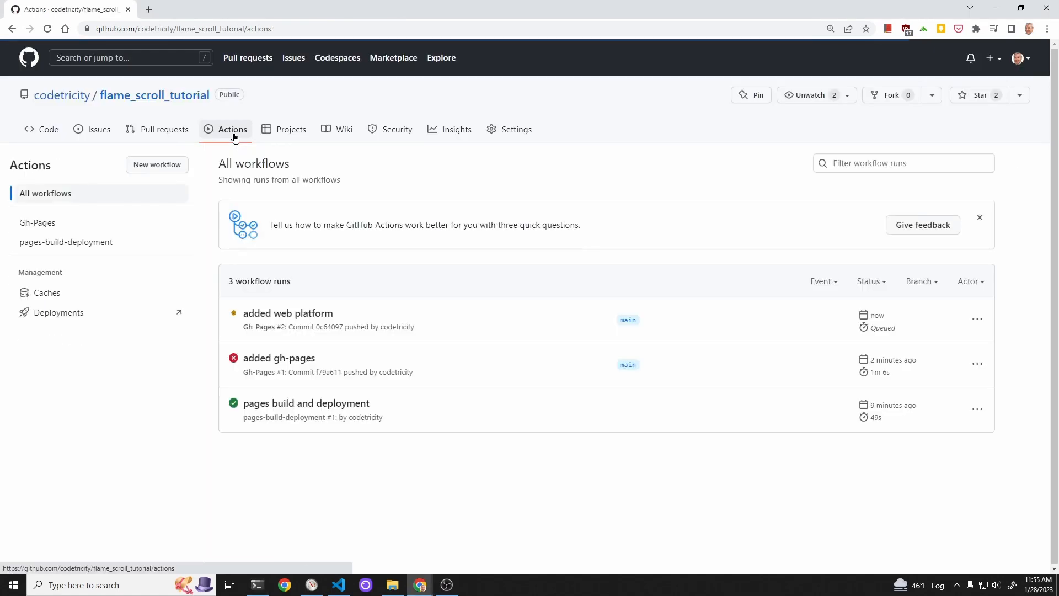
pyautogui.click(287, 313)
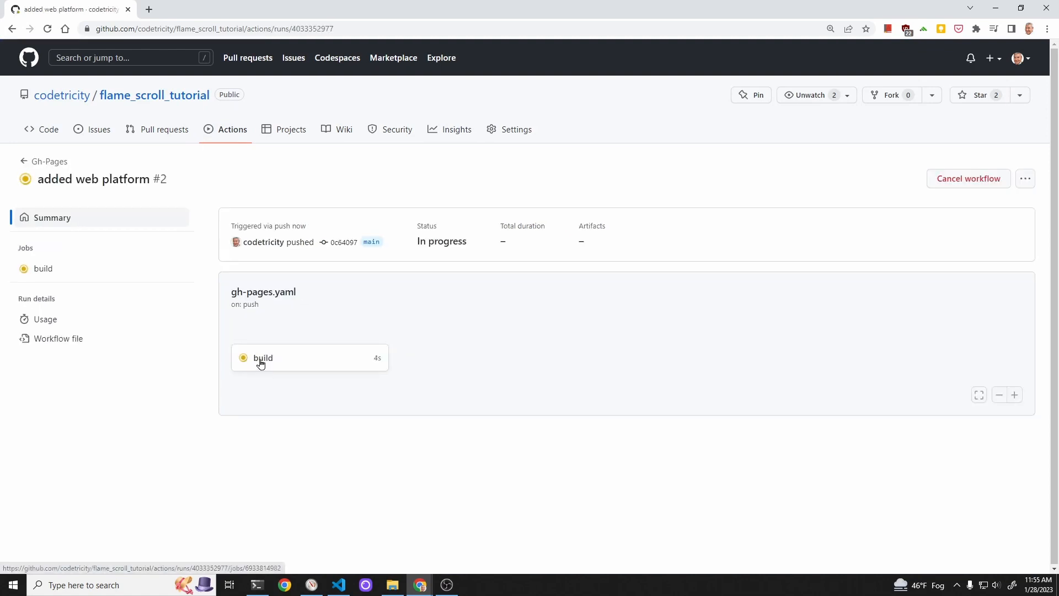
pyautogui.click(262, 358)
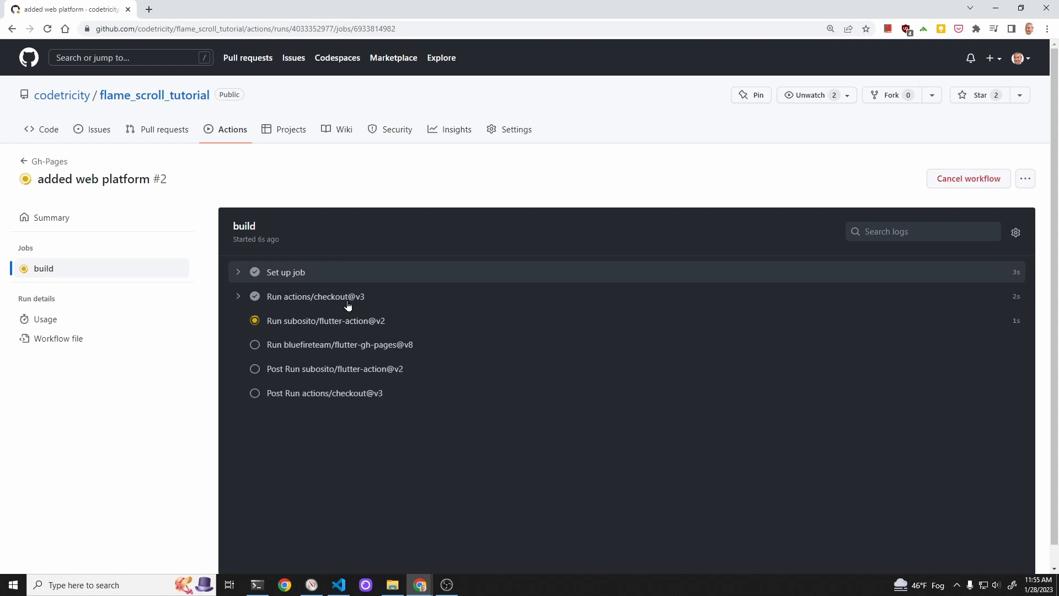
# Expand the flutter-action setup step and follow the logs until the build succeeds.
pyautogui.click(327, 320)
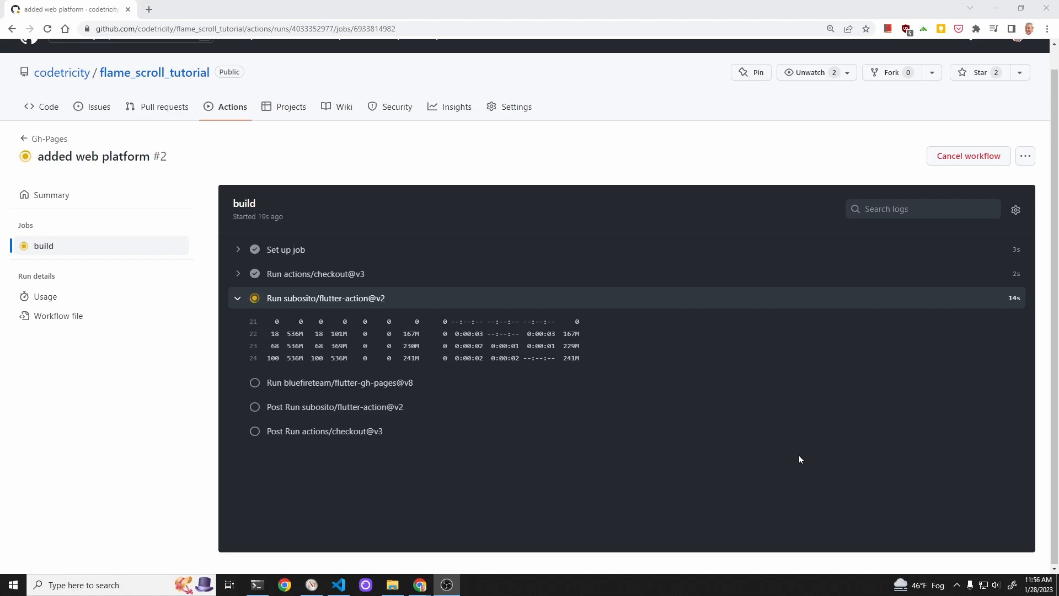
pyautogui.moveTo(922, 422)
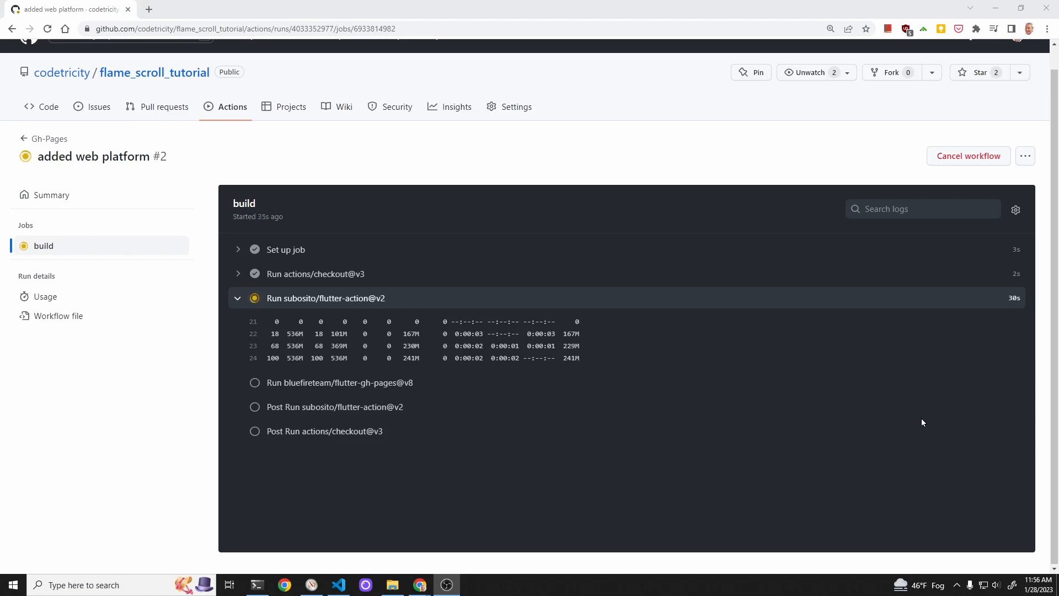
pyautogui.scroll(-3)
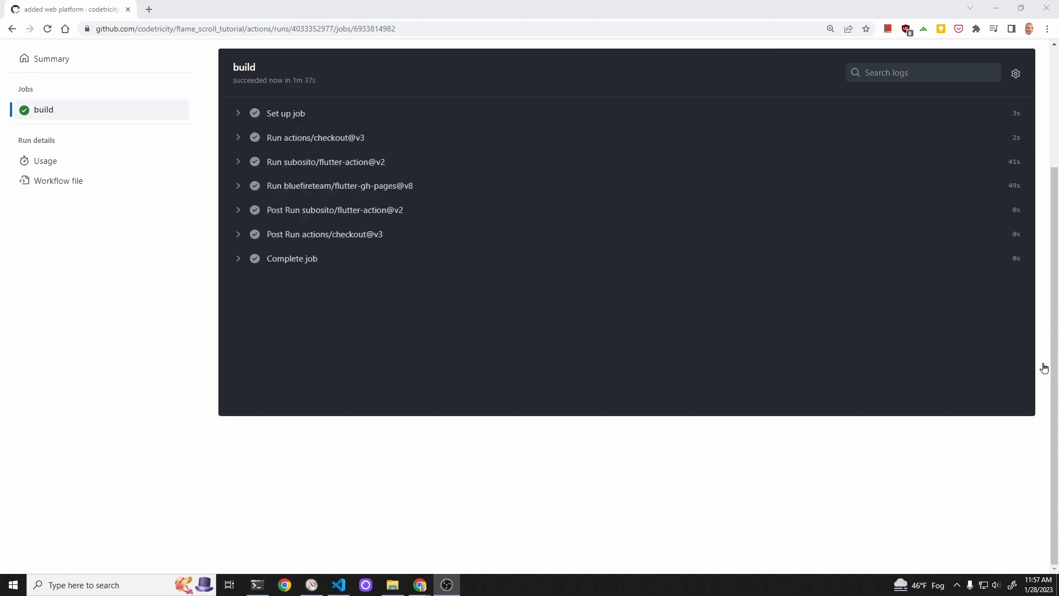
pyautogui.moveTo(238, 262)
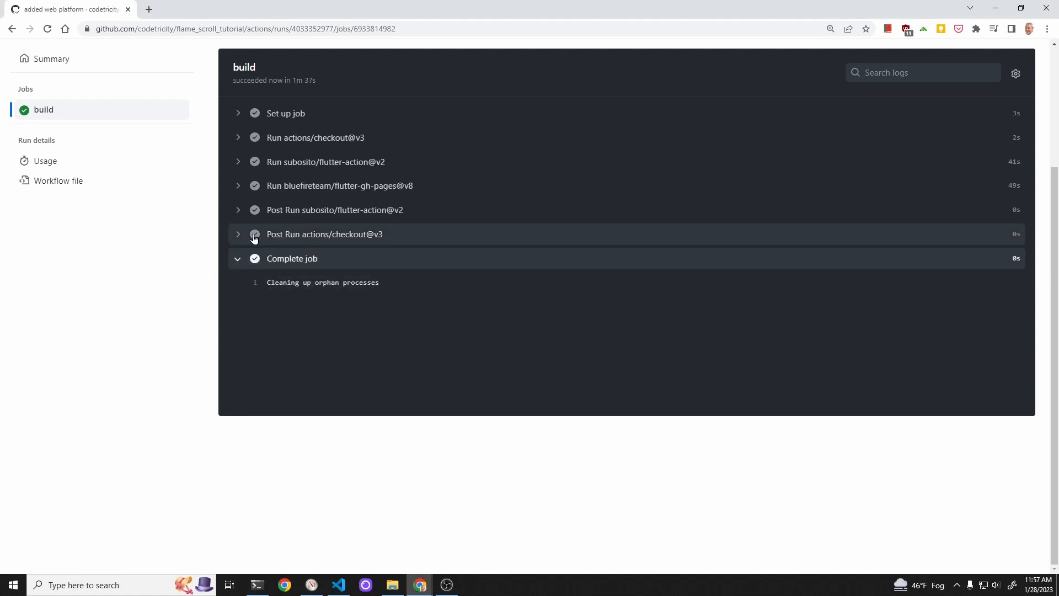
pyautogui.click(239, 234)
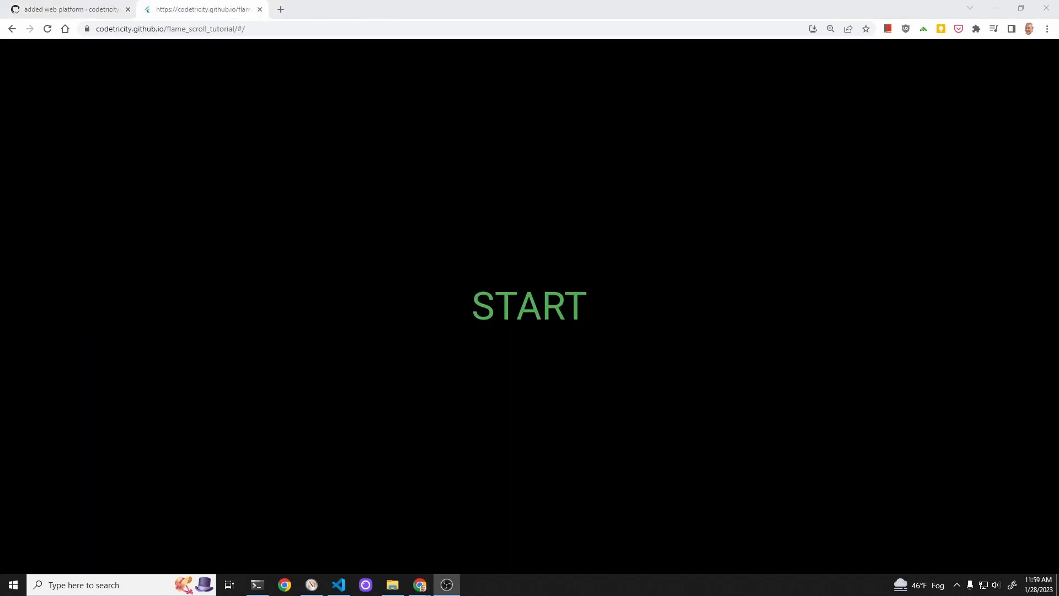
# Start the deployed game at codetricity.github.io/flame_scroll_tutorial.
pyautogui.click(528, 305)
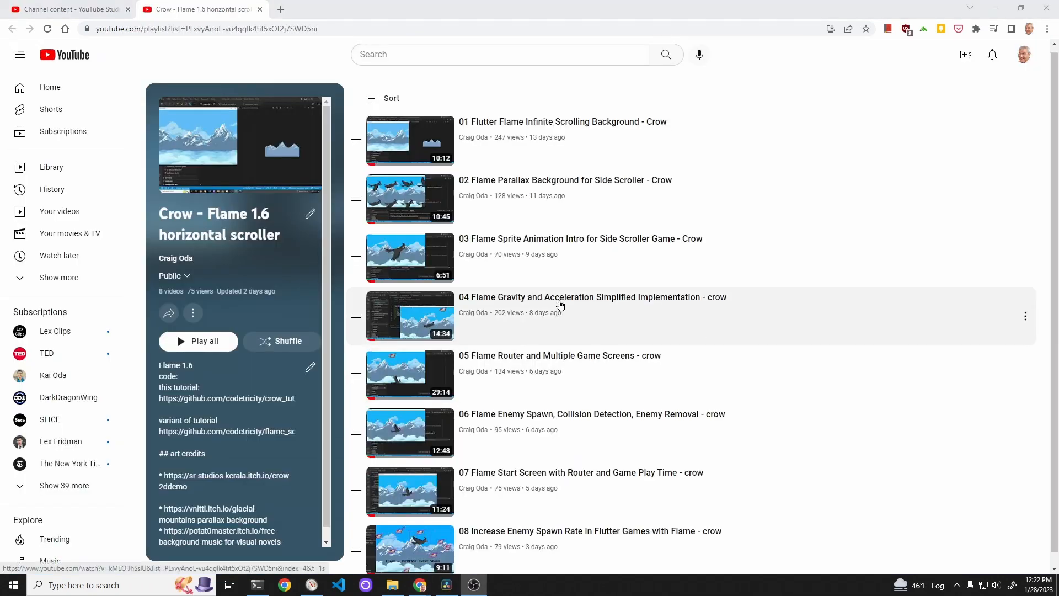
pyautogui.scroll(-3)
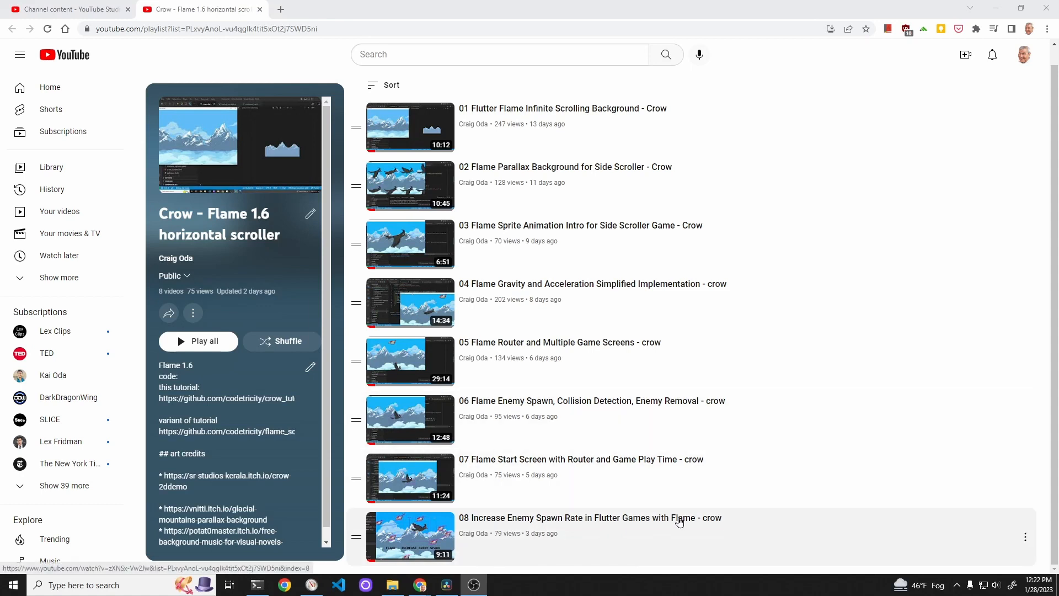
pyautogui.moveTo(679, 540)
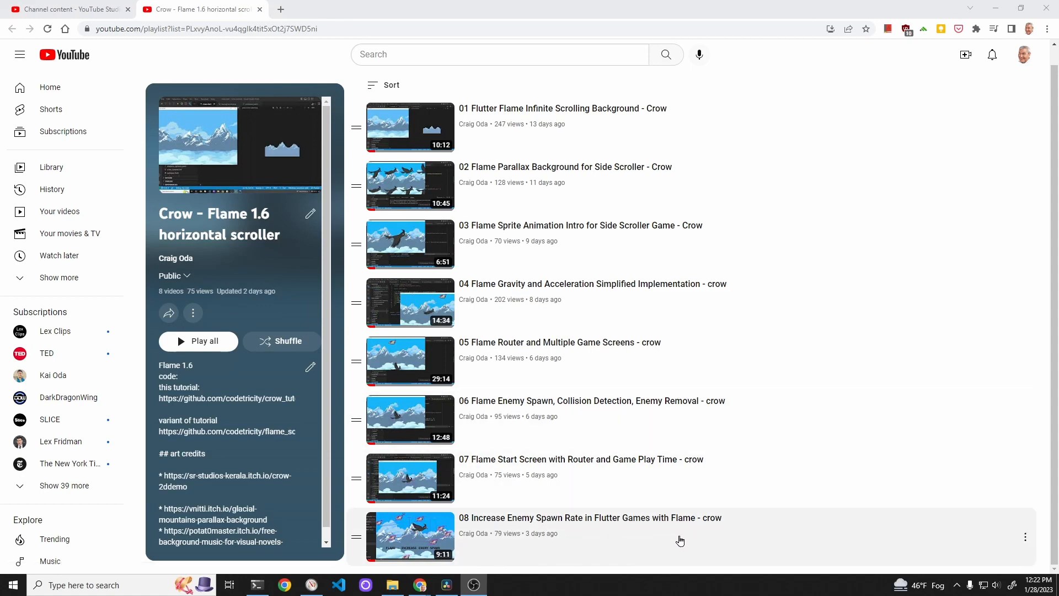
pyautogui.moveTo(609, 547)
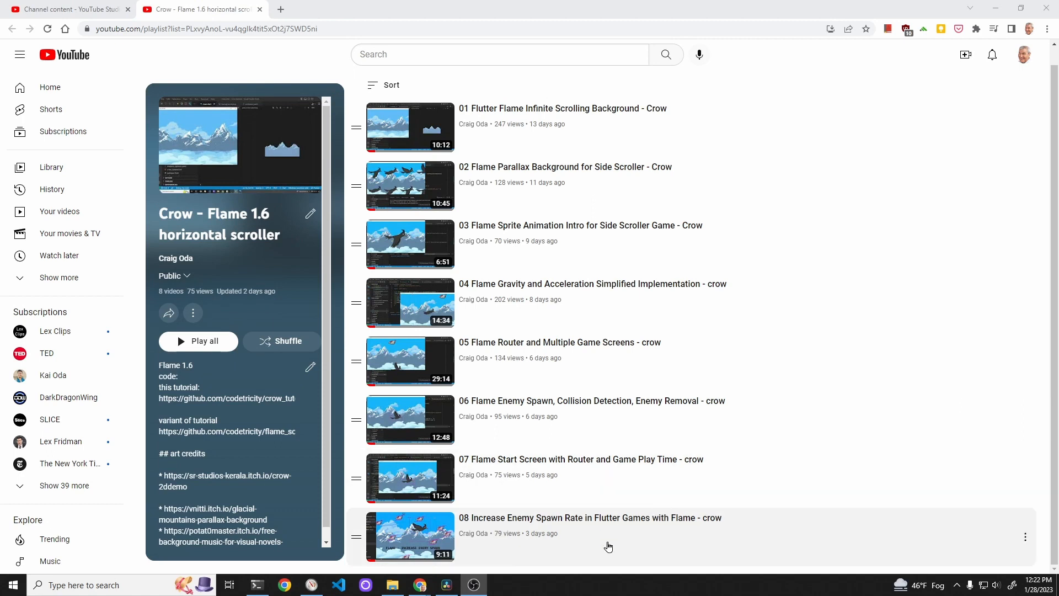
pyautogui.moveTo(655, 550)
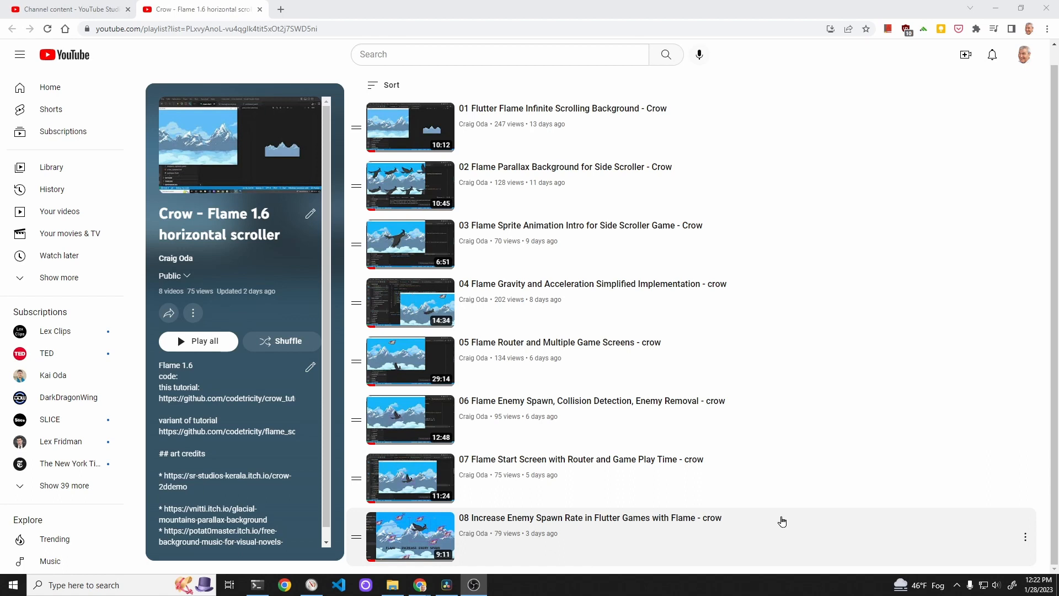
pyautogui.moveTo(798, 494)
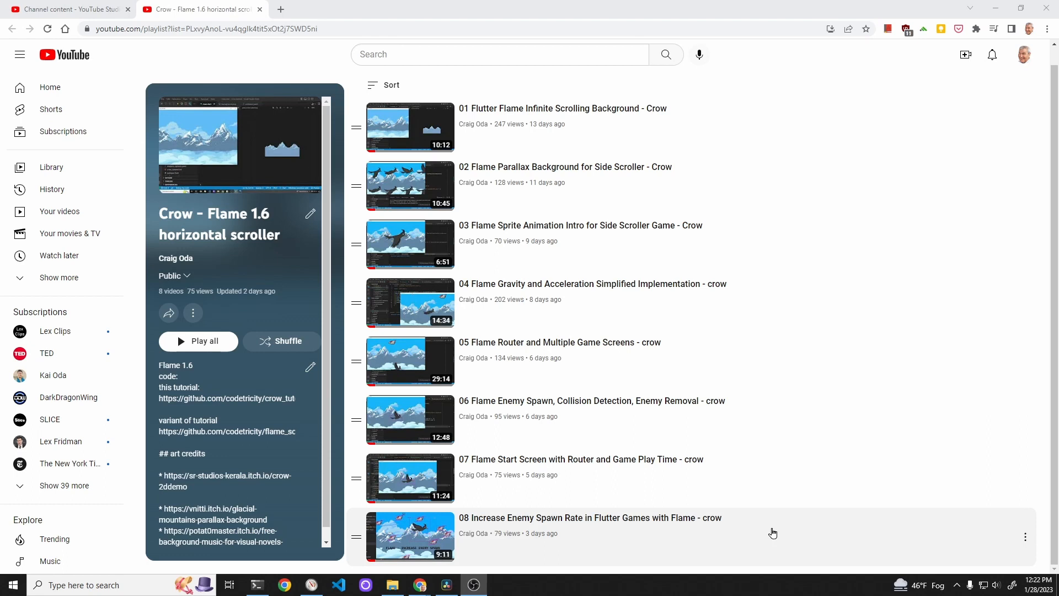
pyautogui.moveTo(802, 527)
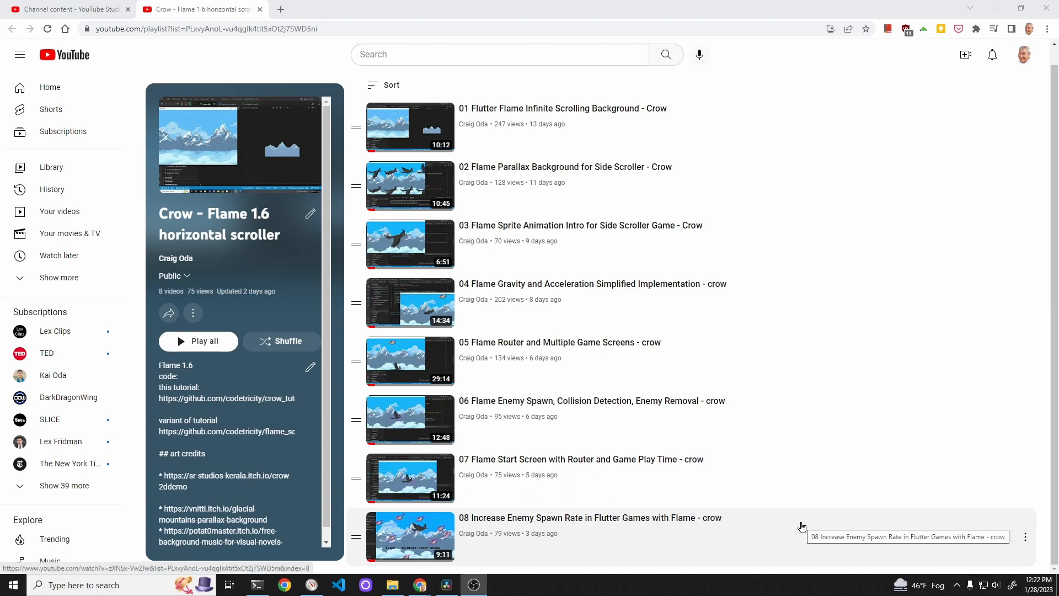